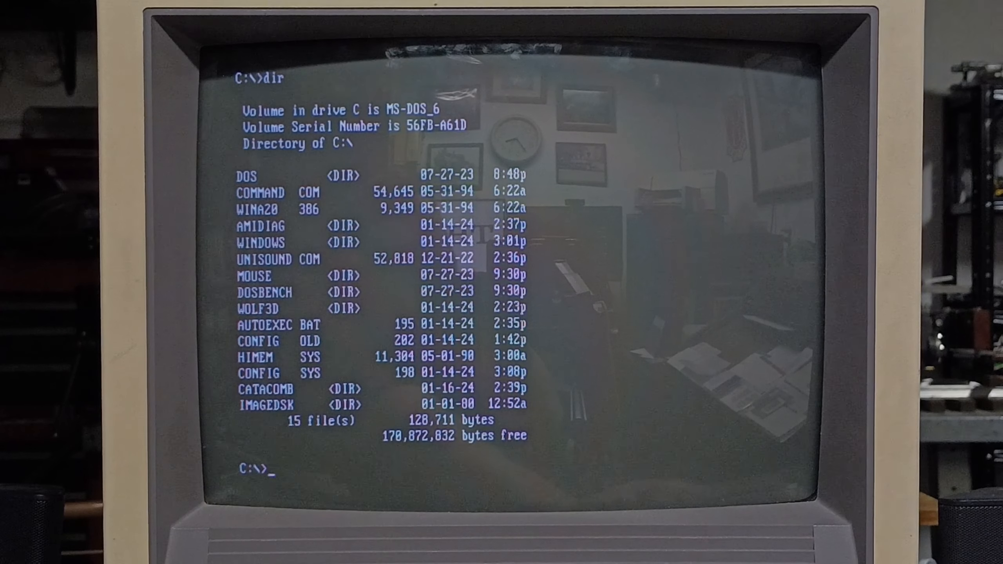
# Switch to drive B: and start Windows 95 setup from the floppy.
pyautogui.write('B')
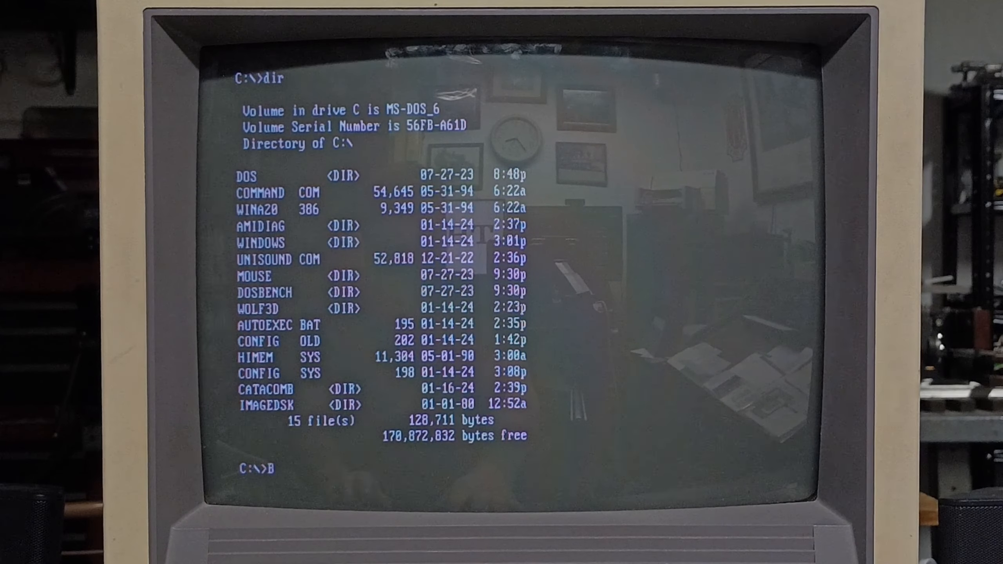
pyautogui.write(':')
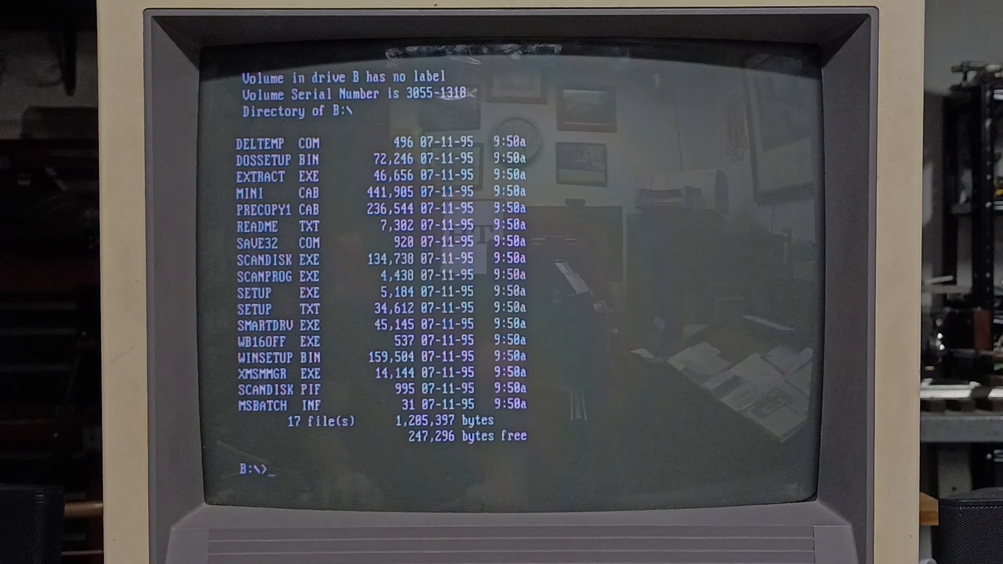
pyautogui.write('setu')
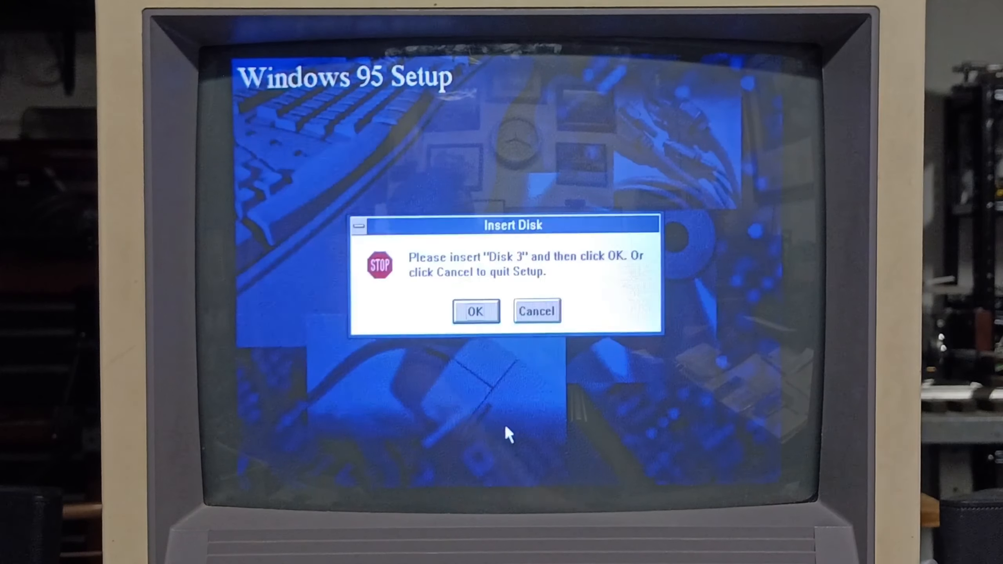
# Confirm Disk 3 is inserted and accept the Windows 95 Software License Agreement.
pyautogui.click(475, 312)
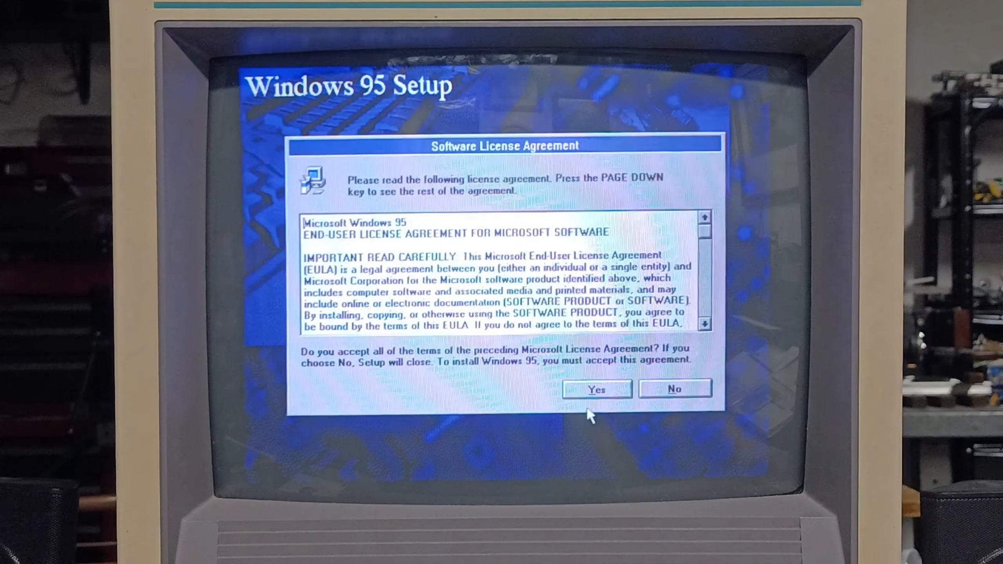
pyautogui.click(596, 389)
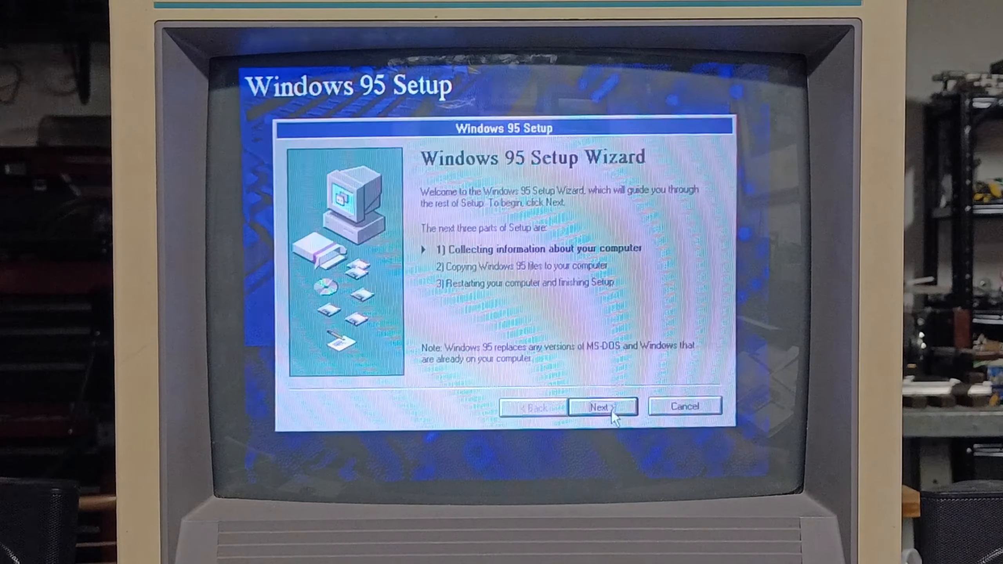
# Begin the Setup Wizard and keep C:\WINDOWS as the installation directory.
pyautogui.click(601, 406)
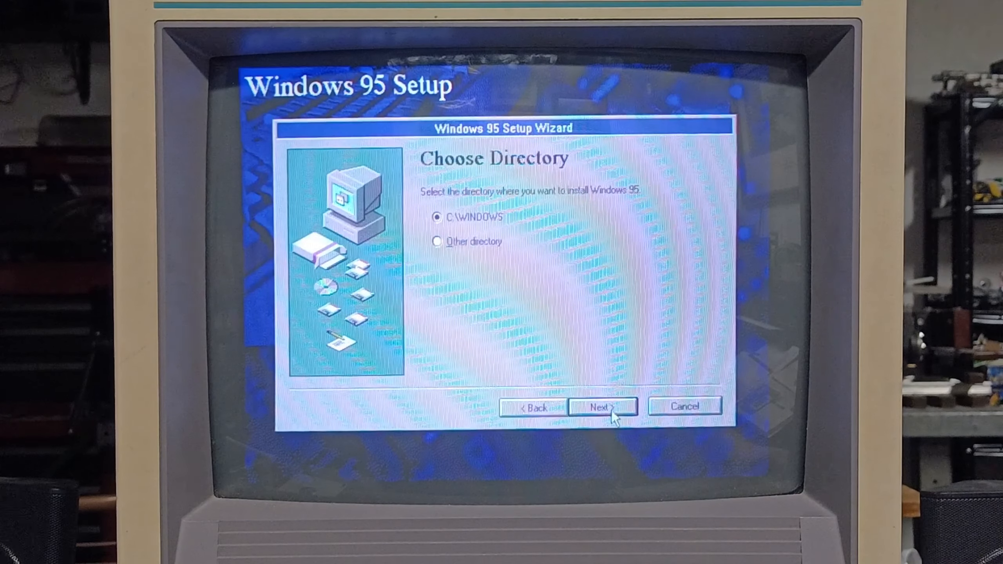
pyautogui.click(601, 407)
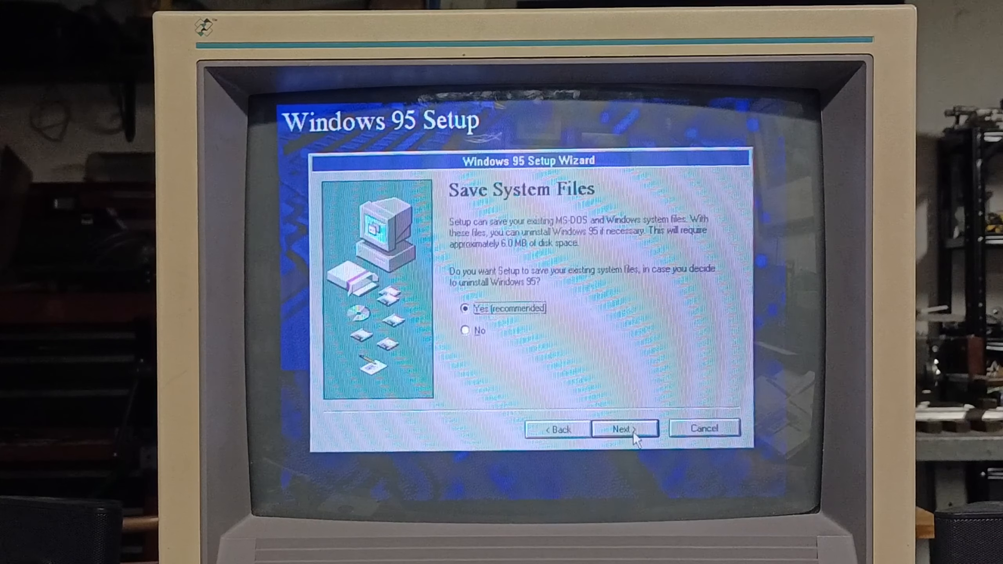
# Save the existing system files (Yes, recommended) and continue once saving reaches 100%.
pyautogui.click(623, 428)
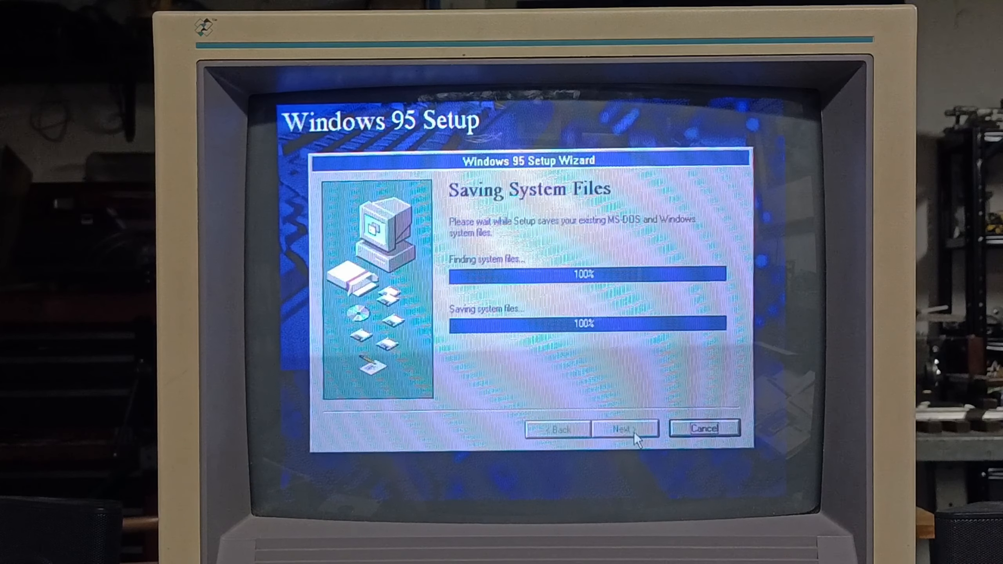
pyautogui.click(624, 428)
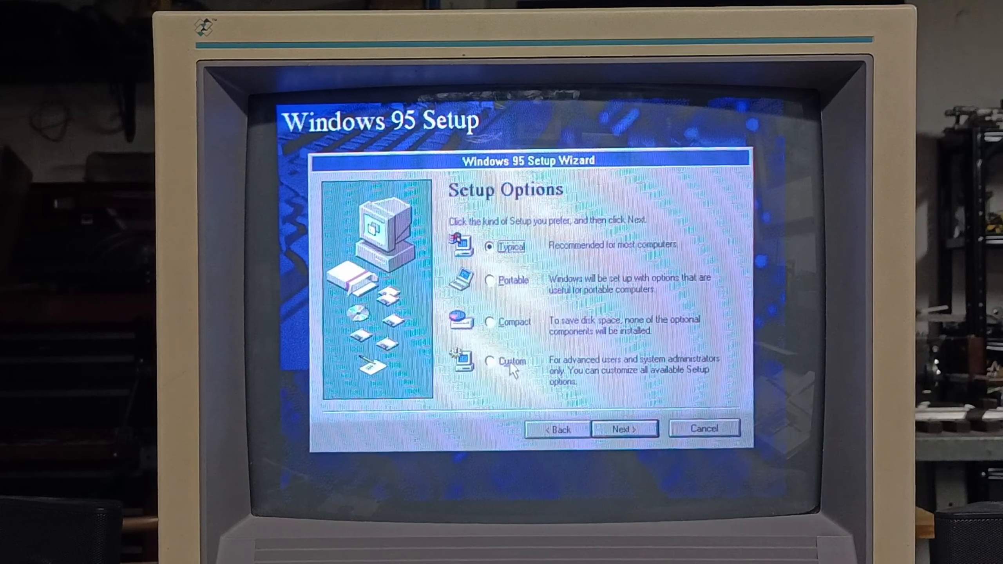
# Choose the Custom setup type and proceed to User Information.
pyautogui.click(490, 361)
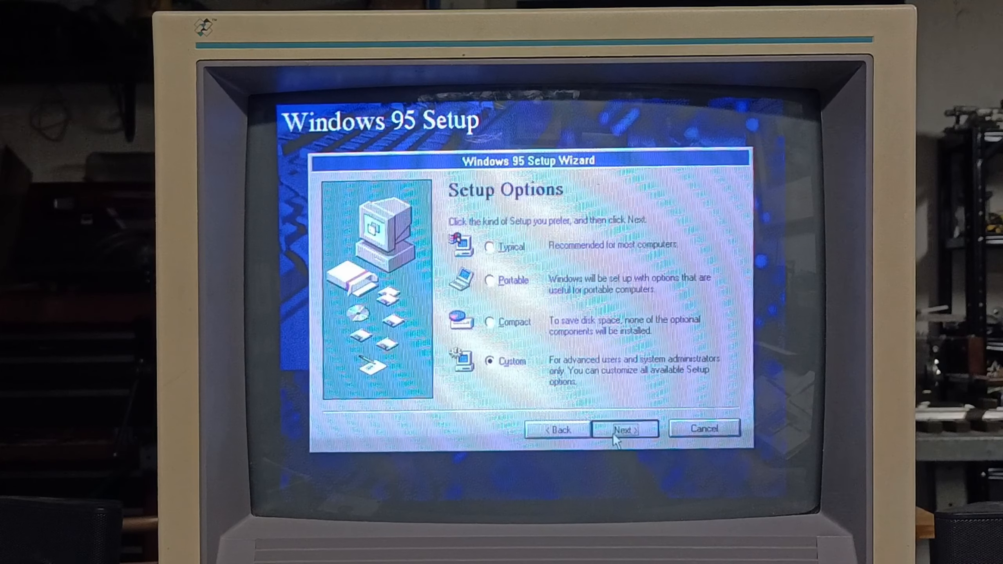
pyautogui.click(624, 428)
pyautogui.write('YouTube')
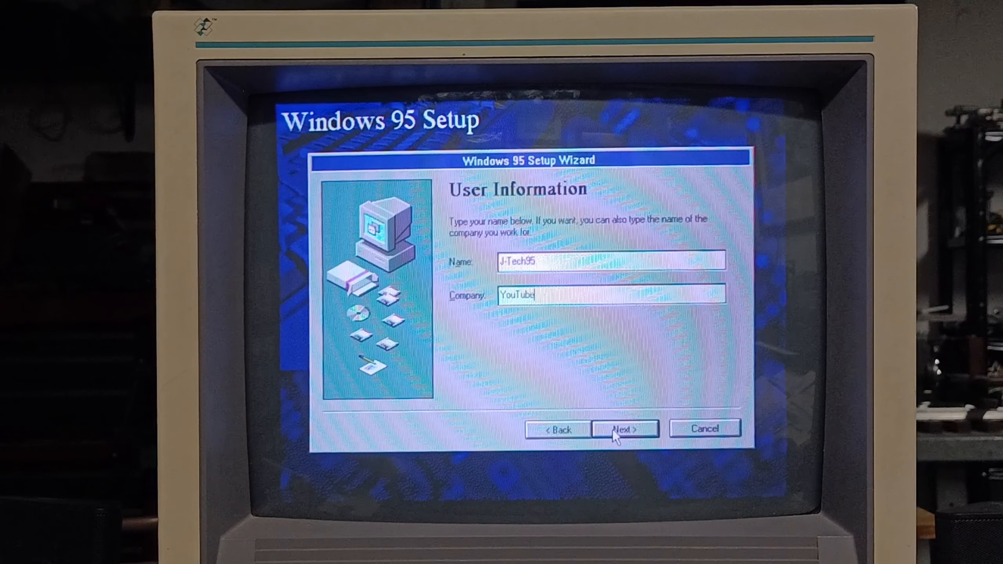
# Submit the user details, let Setup search for all hardware, and run detection.
pyautogui.click(623, 428)
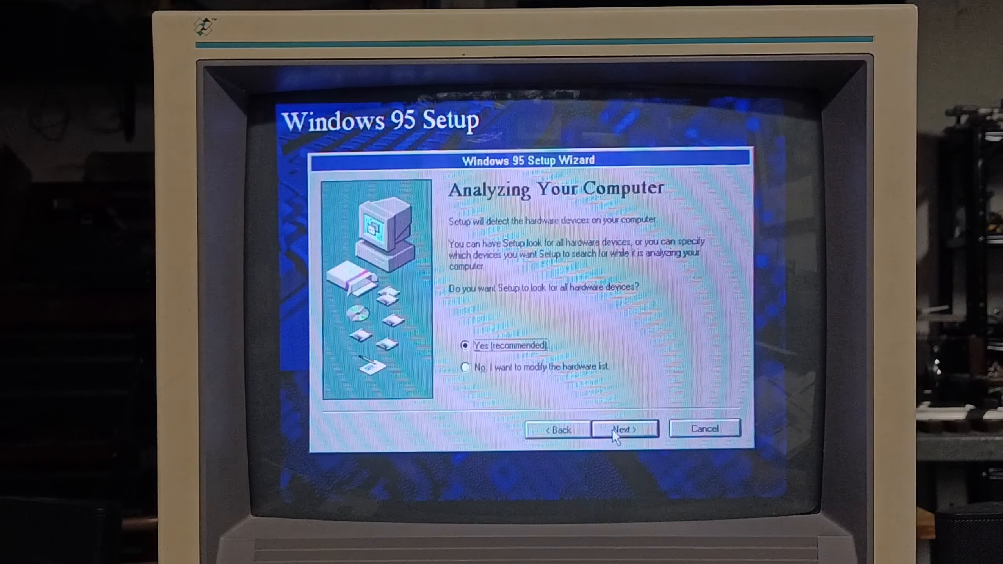
pyautogui.moveTo(551, 300)
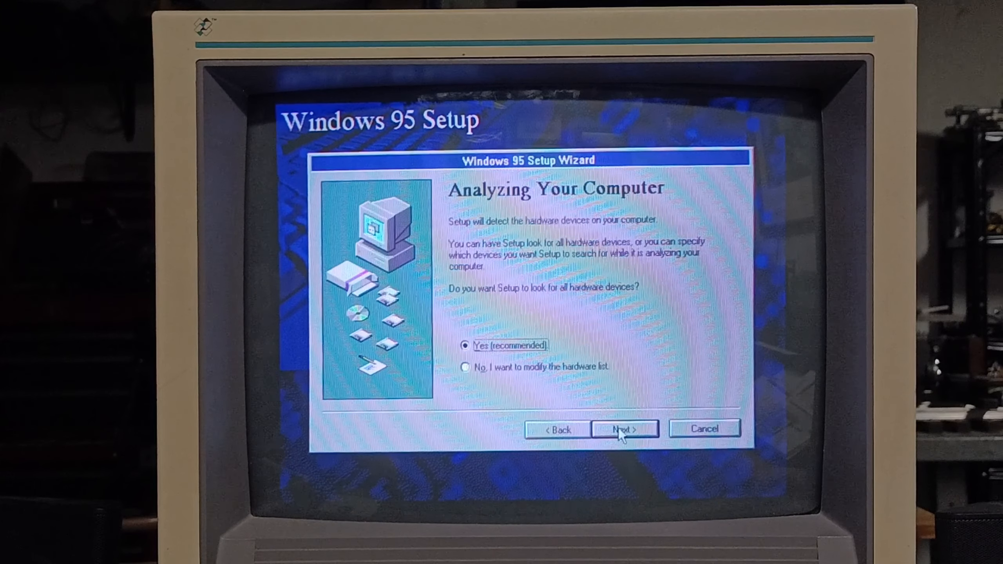
pyautogui.click(624, 429)
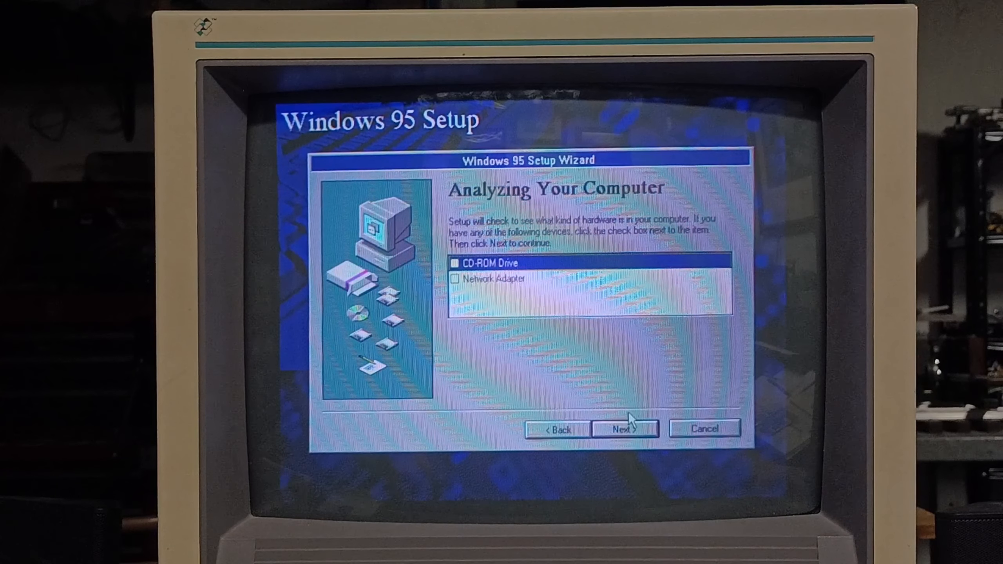
pyautogui.click(625, 428)
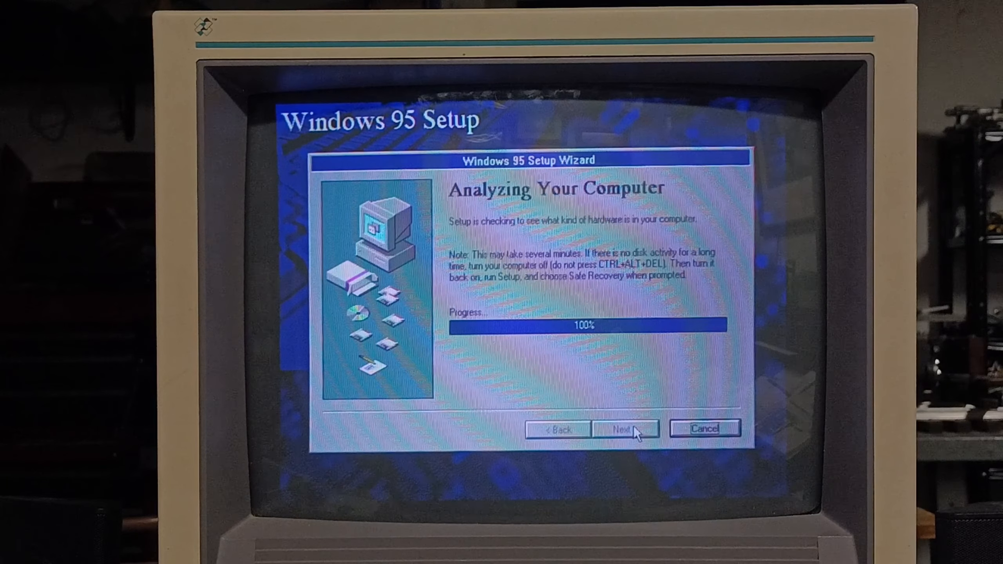
# Move on from the completed hardware analysis to Get Connected.
pyautogui.click(624, 428)
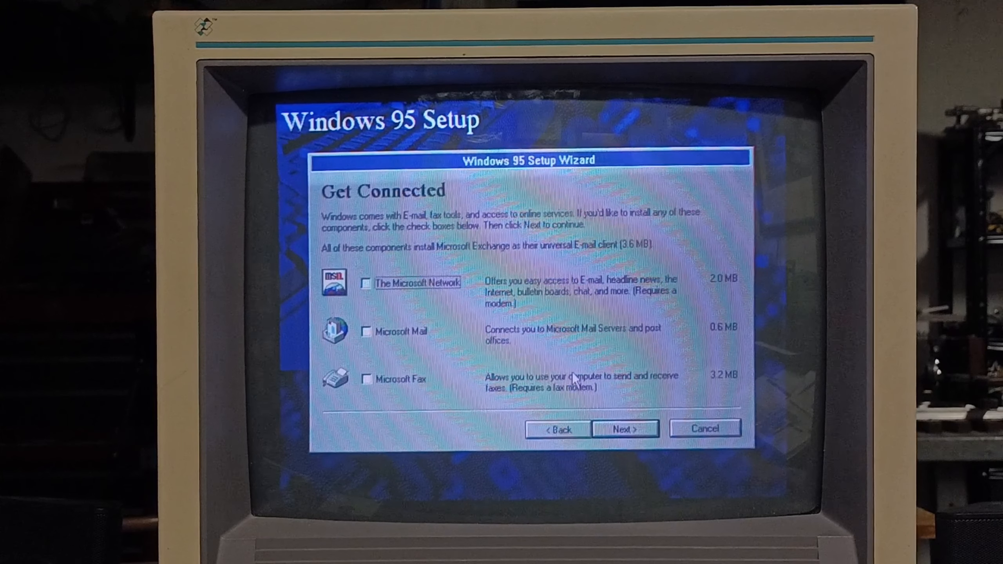
pyautogui.moveTo(496, 255)
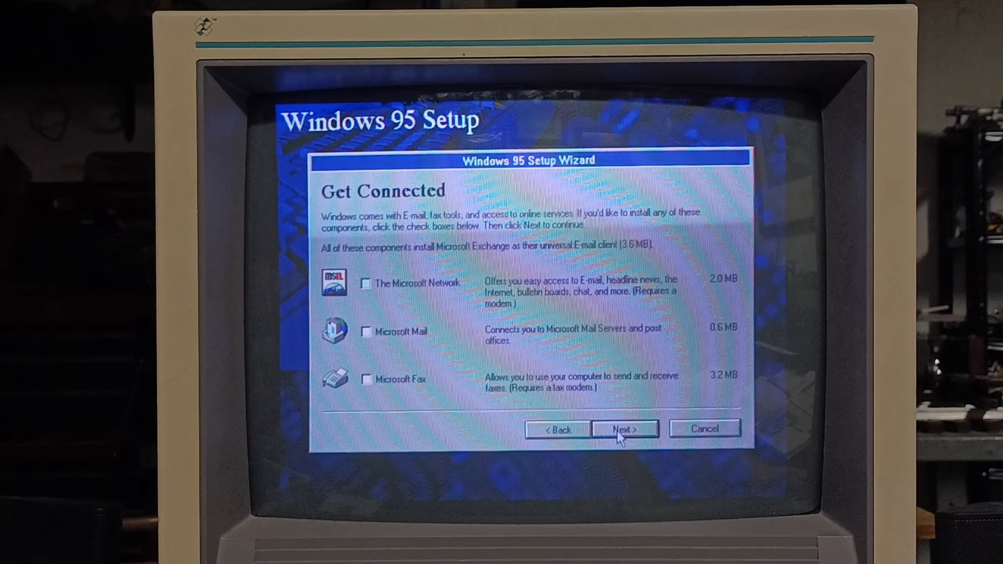
# Skip online services and include Calculator and other accessories.
pyautogui.click(624, 428)
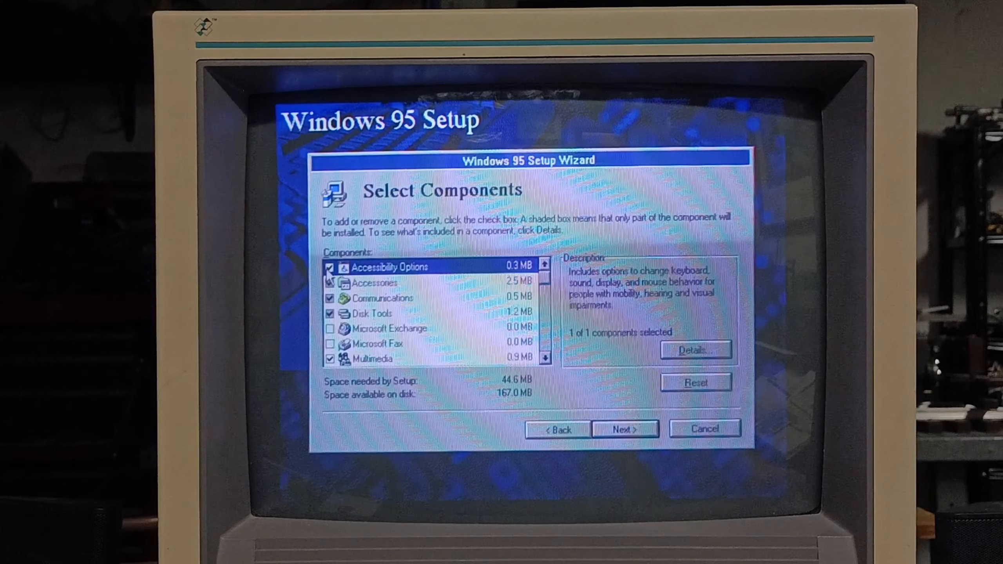
pyautogui.click(694, 350)
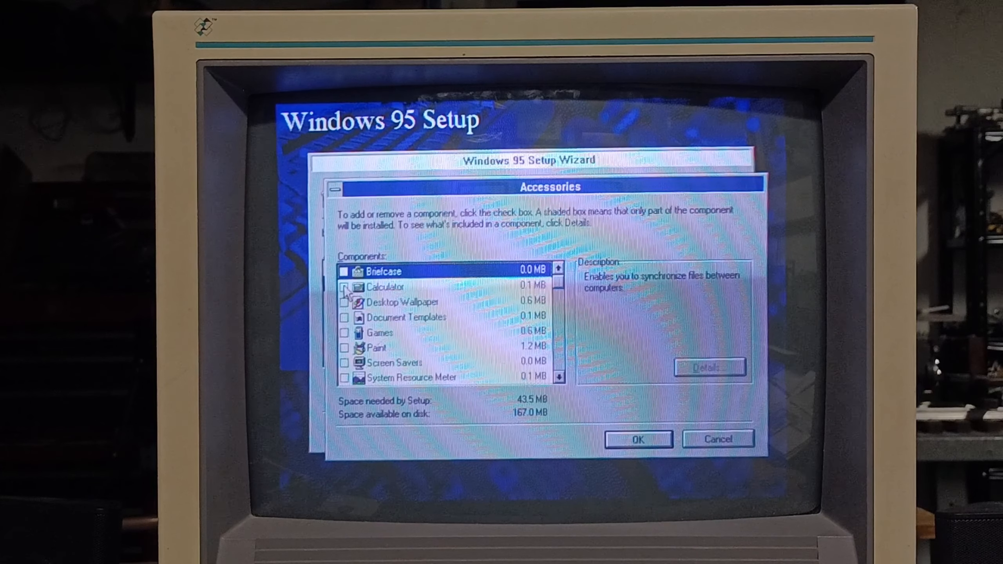
pyautogui.click(344, 286)
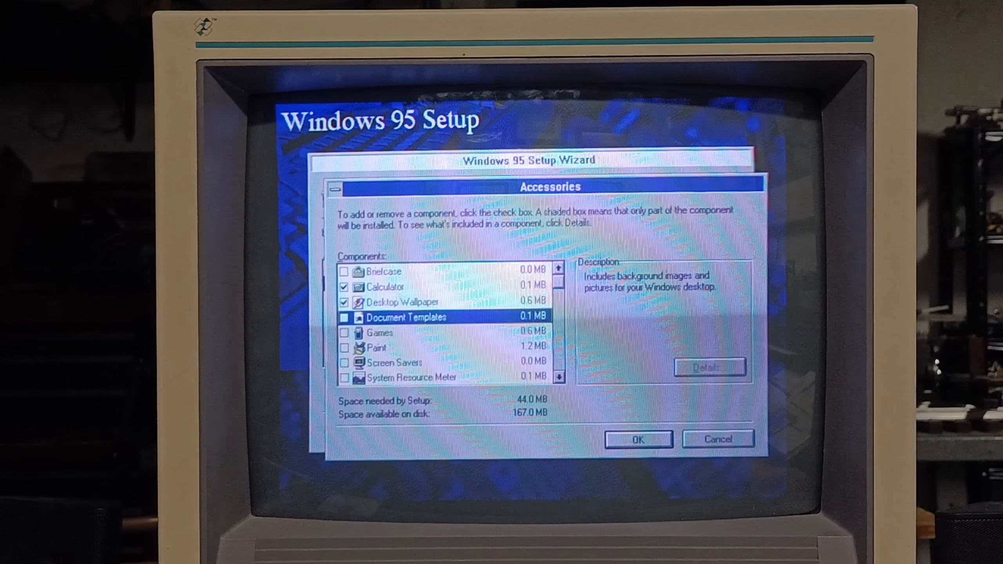
pyautogui.click(406, 316)
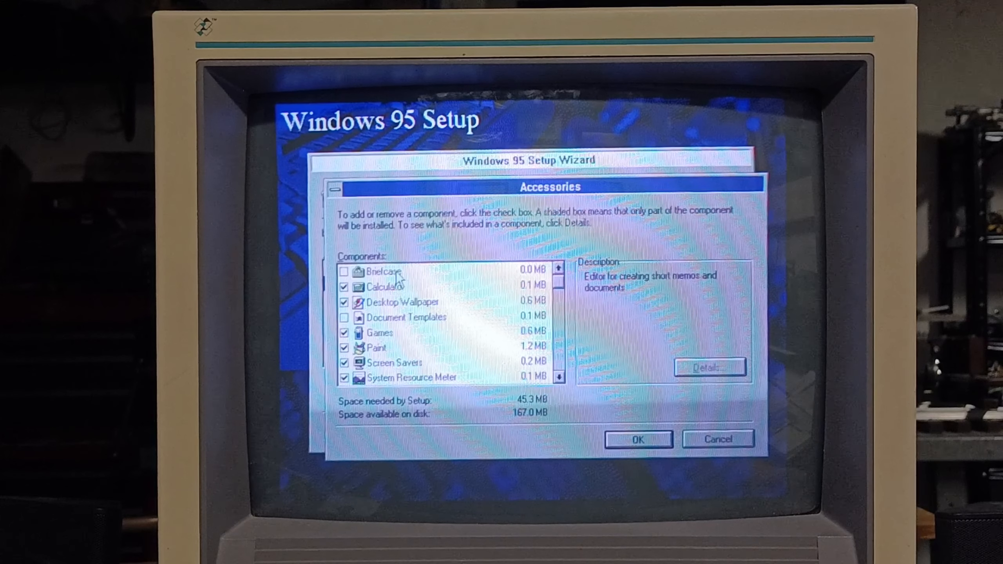
# Exclude Communications items such as Phone Dialer from installation.
pyautogui.click(638, 439)
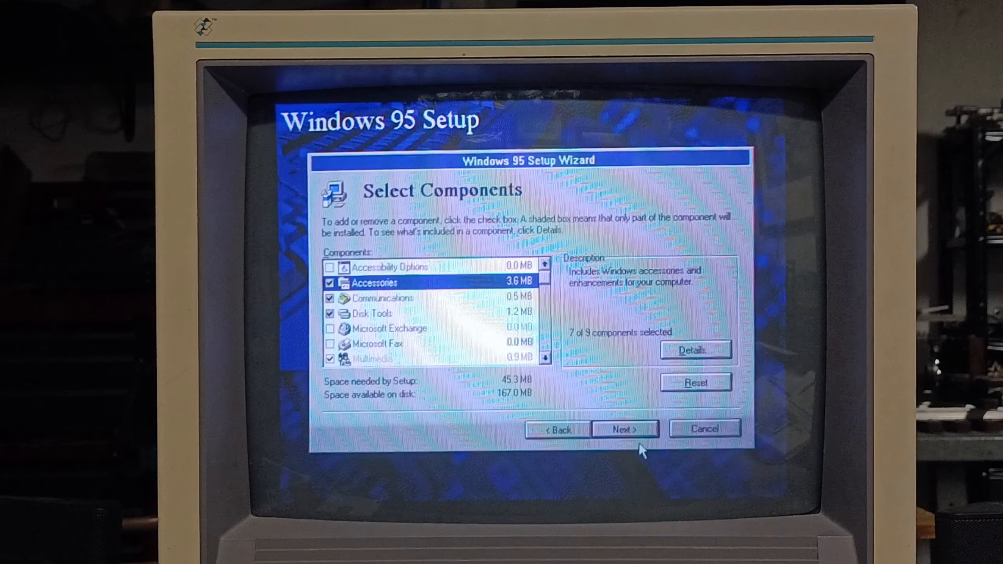
pyautogui.click(693, 350)
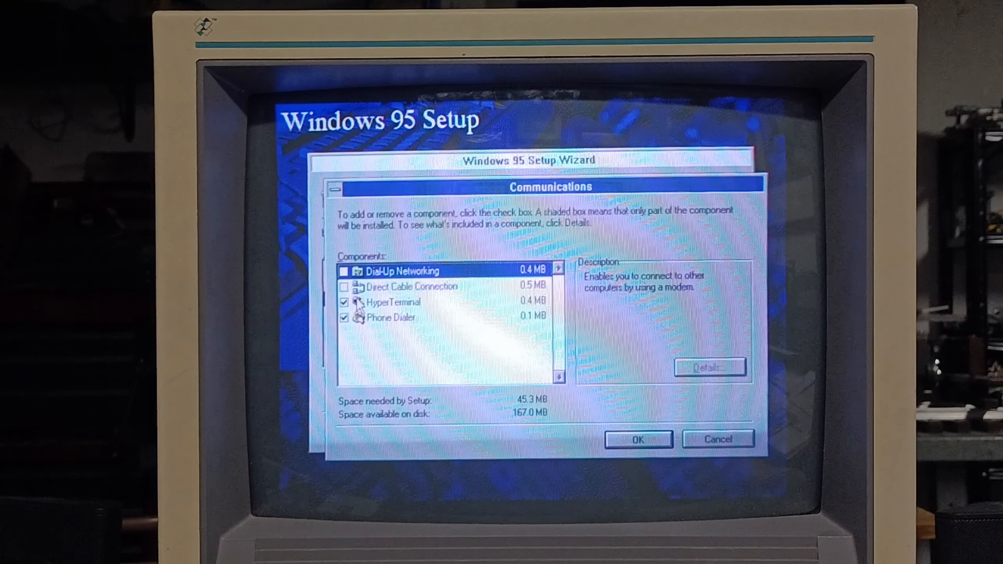
pyautogui.click(390, 317)
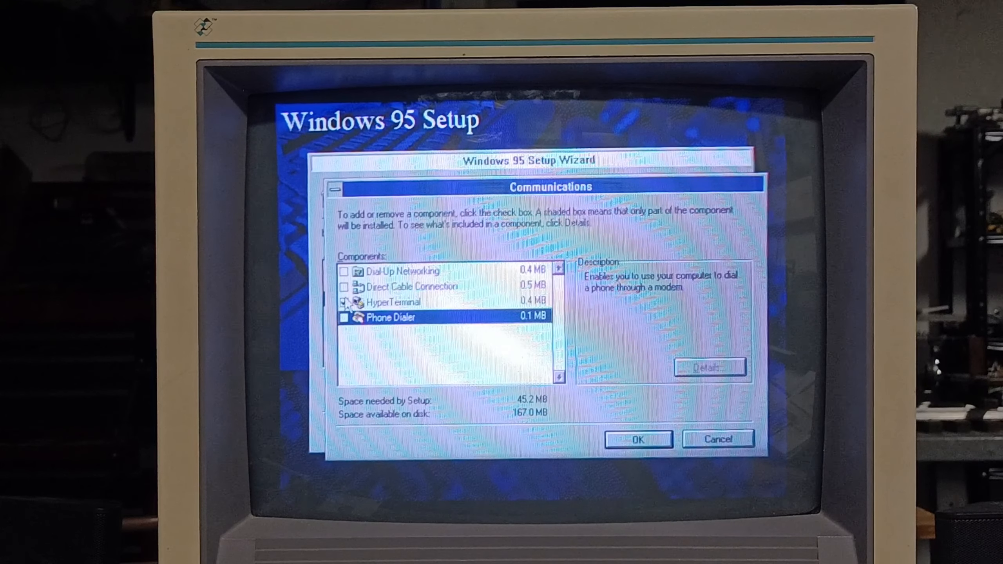
pyautogui.click(636, 439)
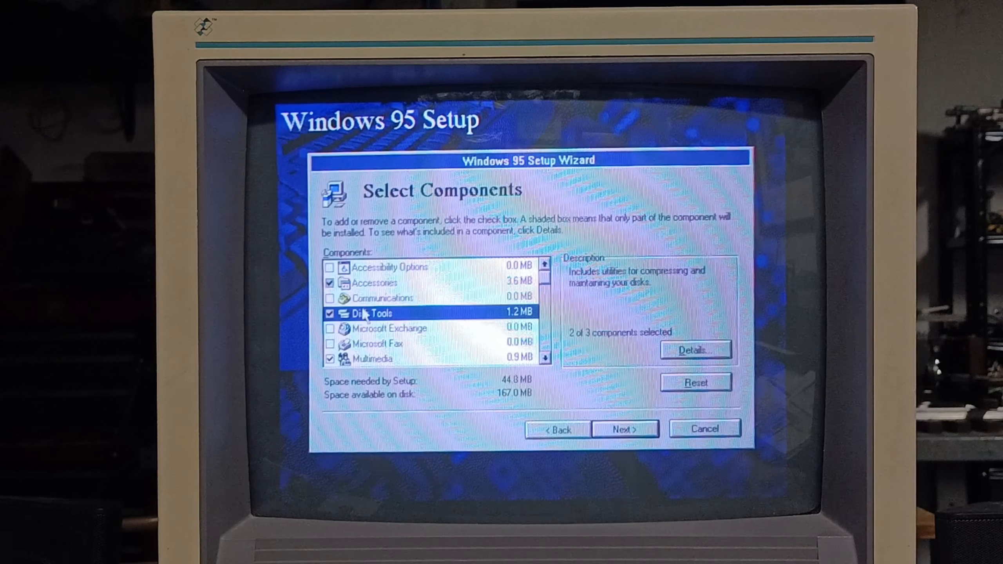
# Untick Backup and Disk compression tools under Disk Tools and finish component selection.
pyautogui.click(694, 350)
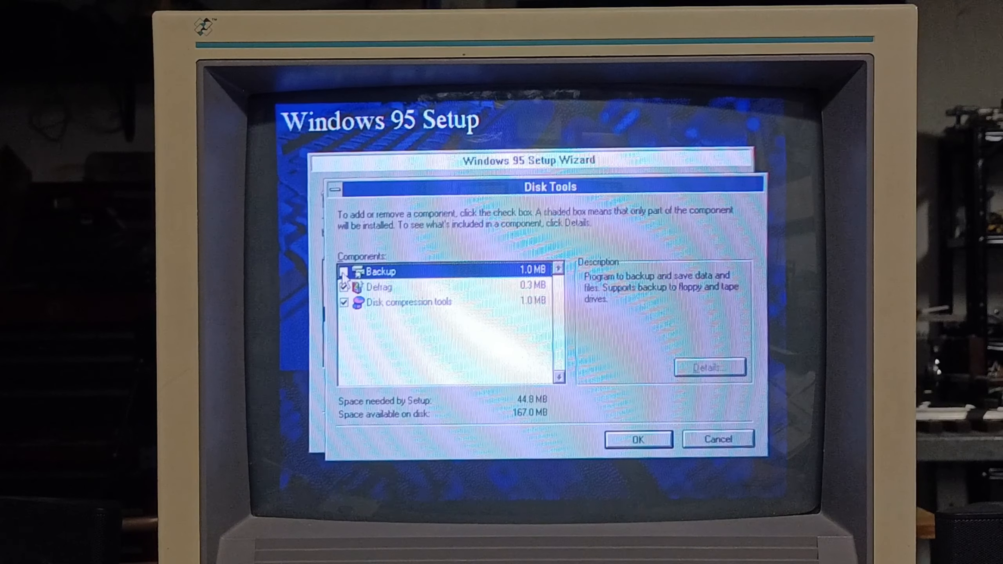
pyautogui.click(344, 271)
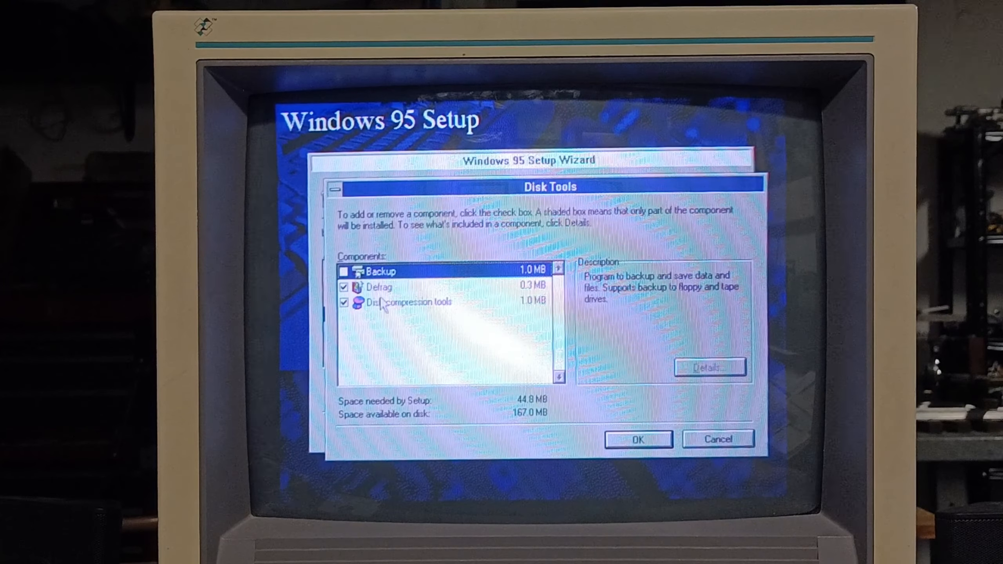
pyautogui.click(409, 302)
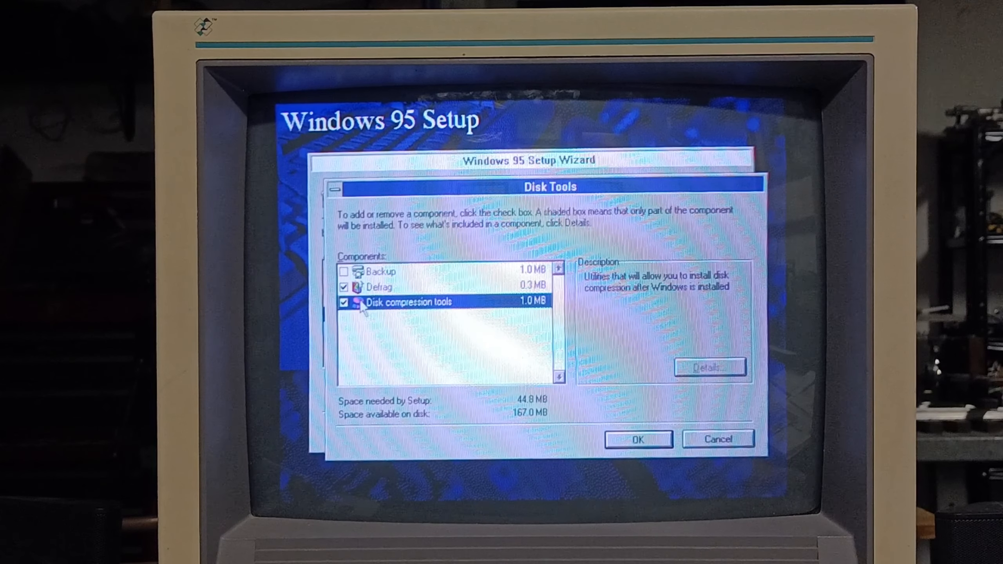
pyautogui.click(343, 302)
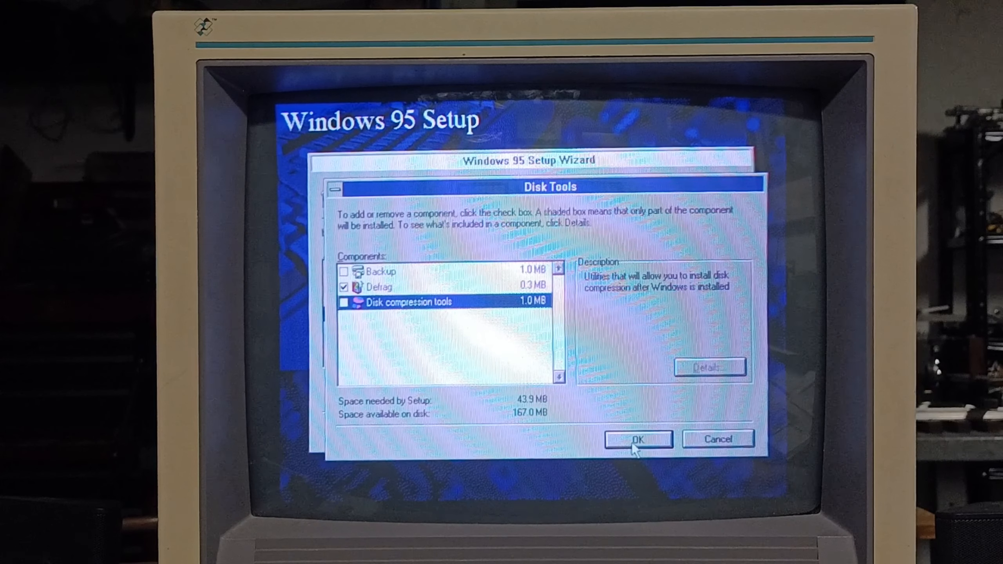
pyautogui.click(637, 439)
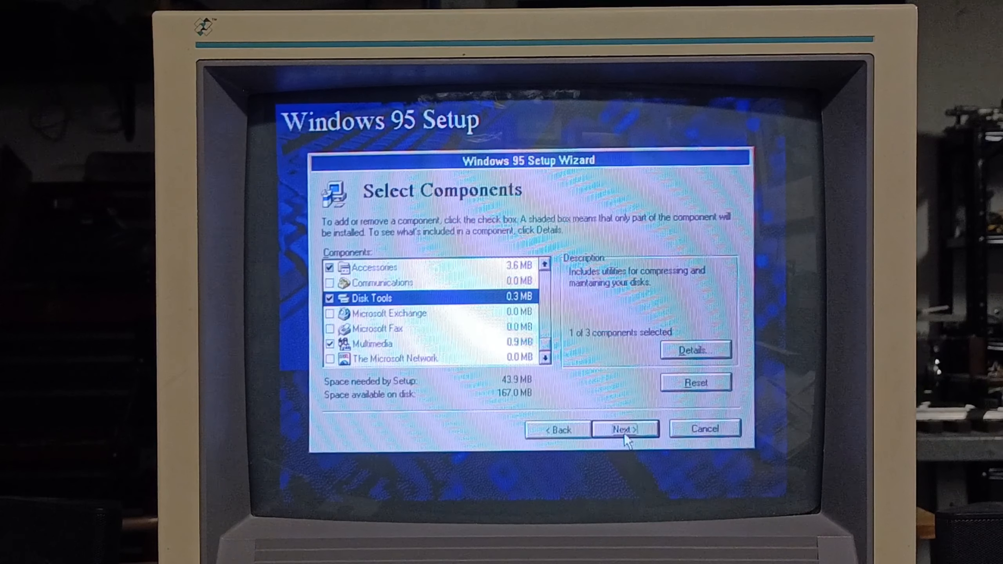
pyautogui.click(625, 428)
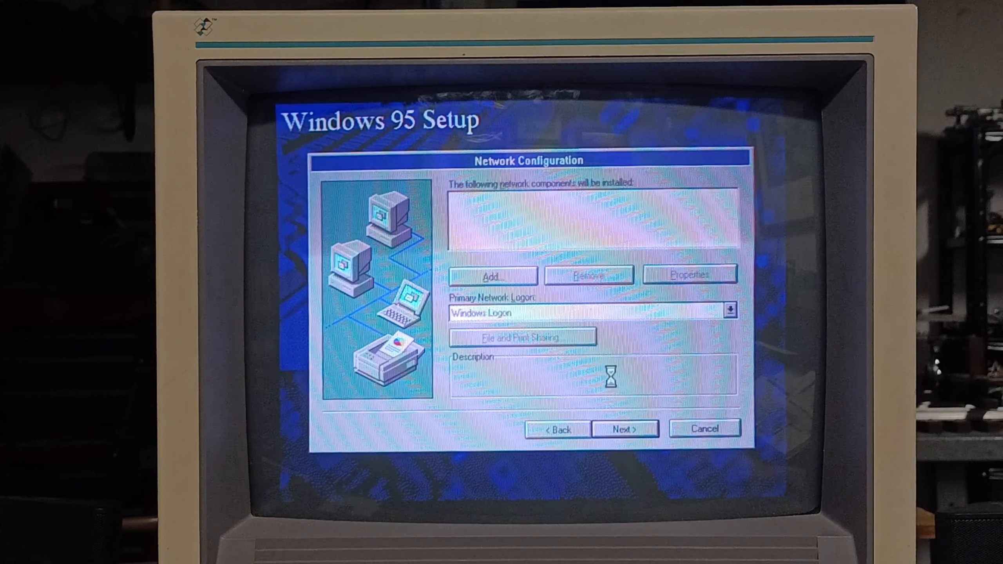
# Add no network components and accept the settings with the Tseng Labs ET4000 display.
pyautogui.click(624, 428)
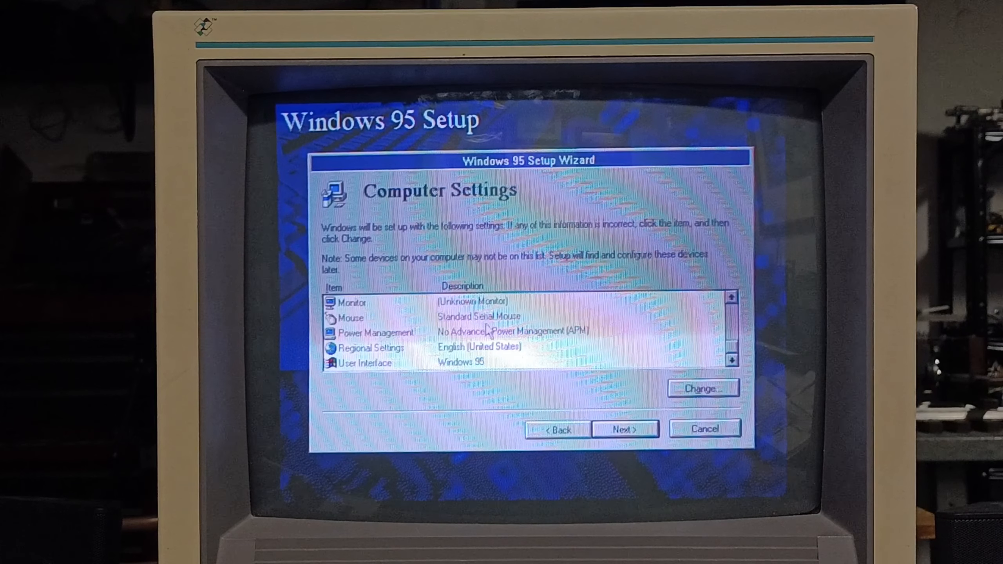
pyautogui.moveTo(665, 318)
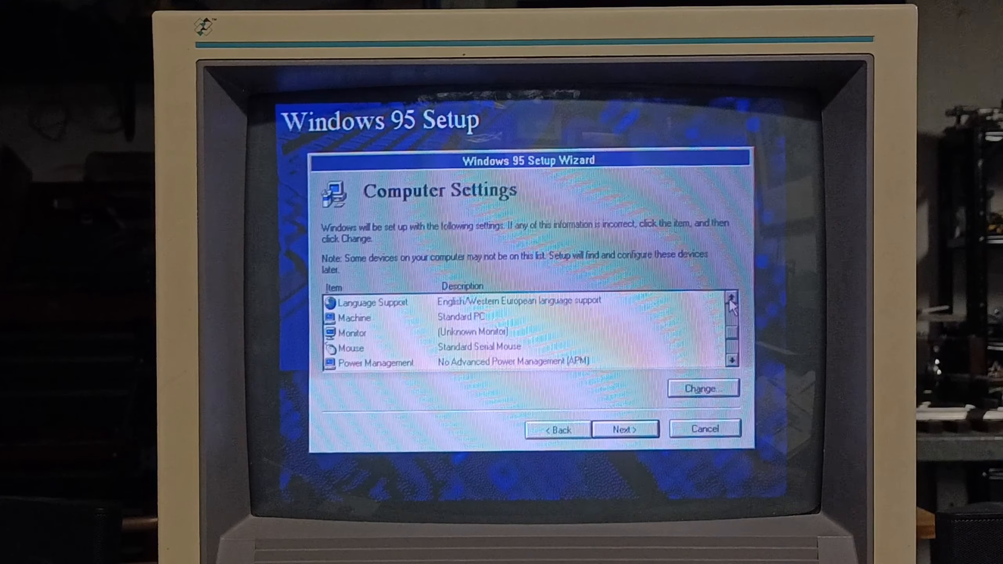
pyautogui.click(731, 300)
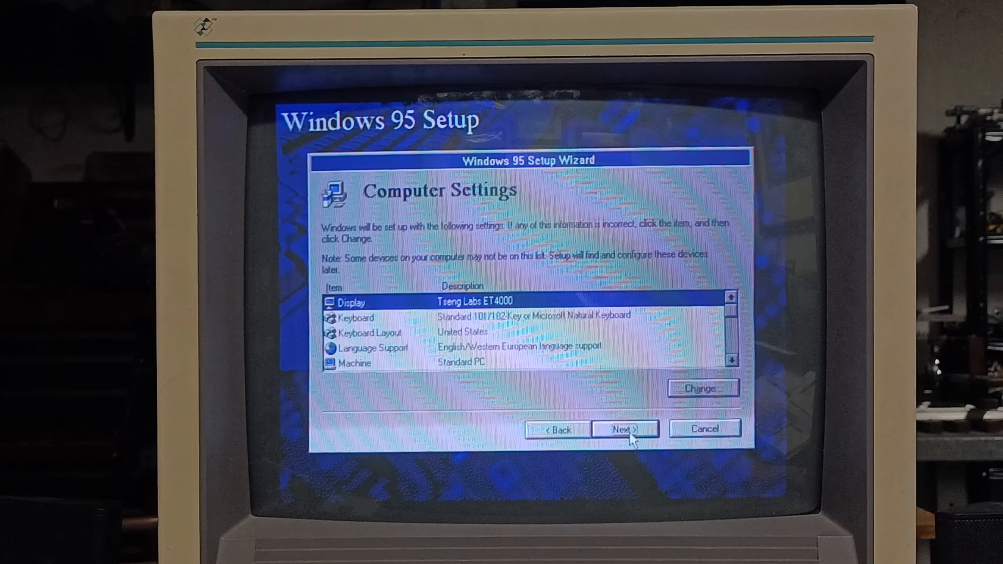
pyautogui.click(624, 427)
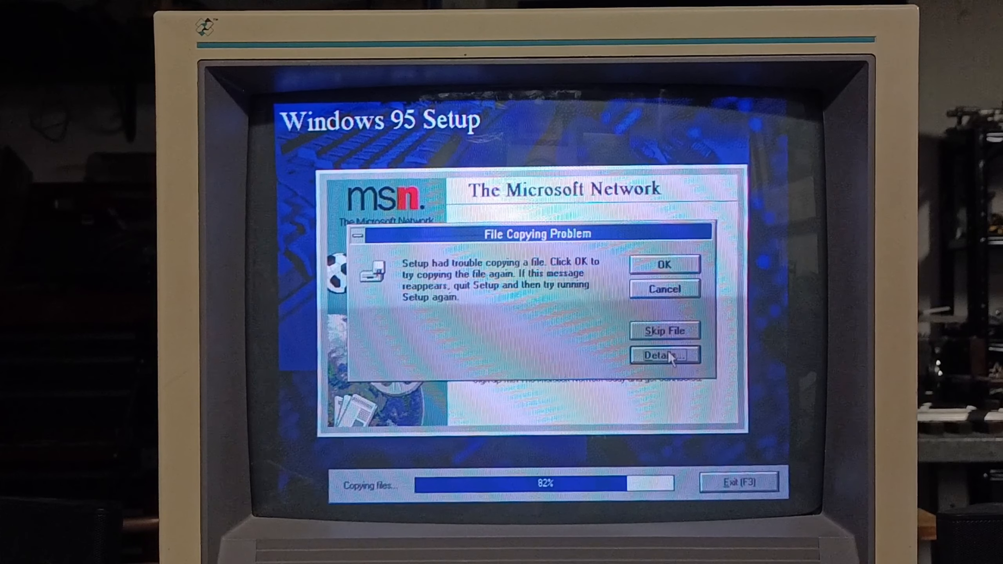
# Review the oleaut32.dll copy error details, then retry copying the failed file.
pyautogui.click(663, 355)
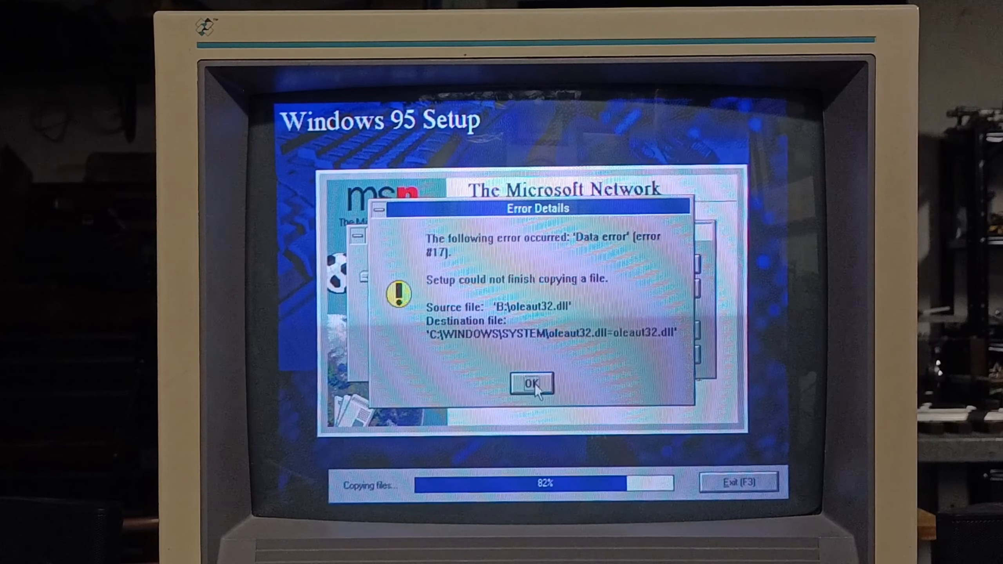
pyautogui.click(532, 383)
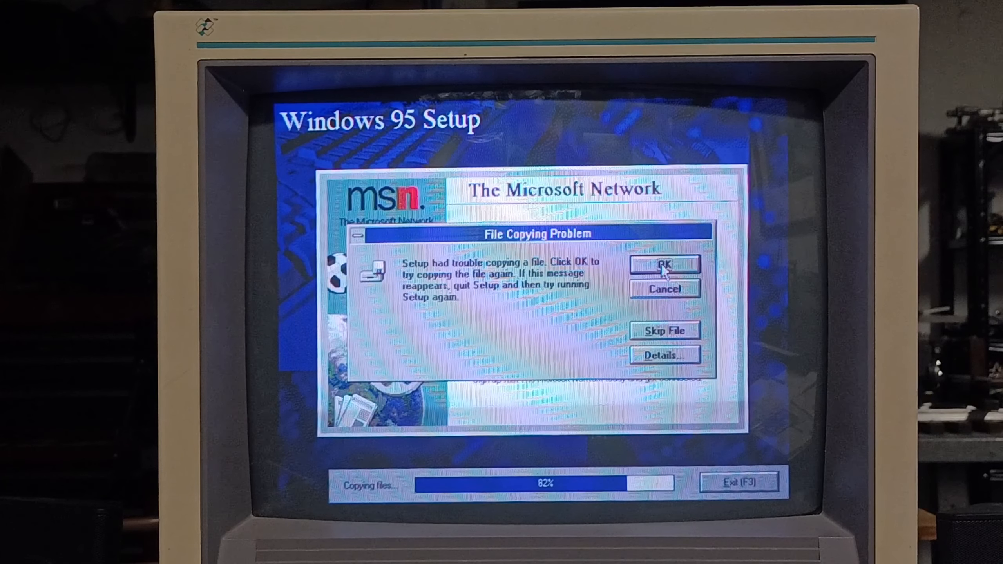
pyautogui.click(665, 263)
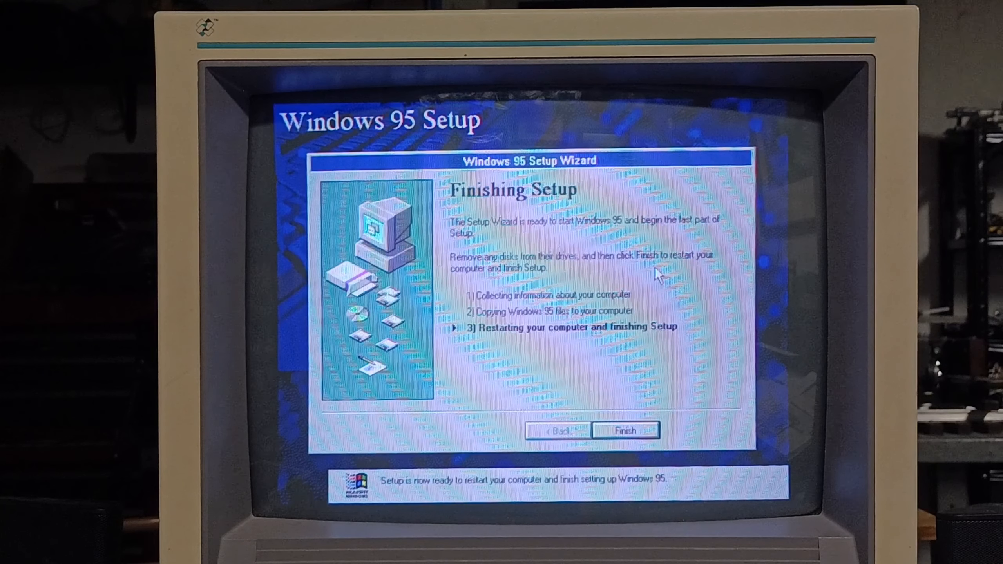
pyautogui.click(624, 429)
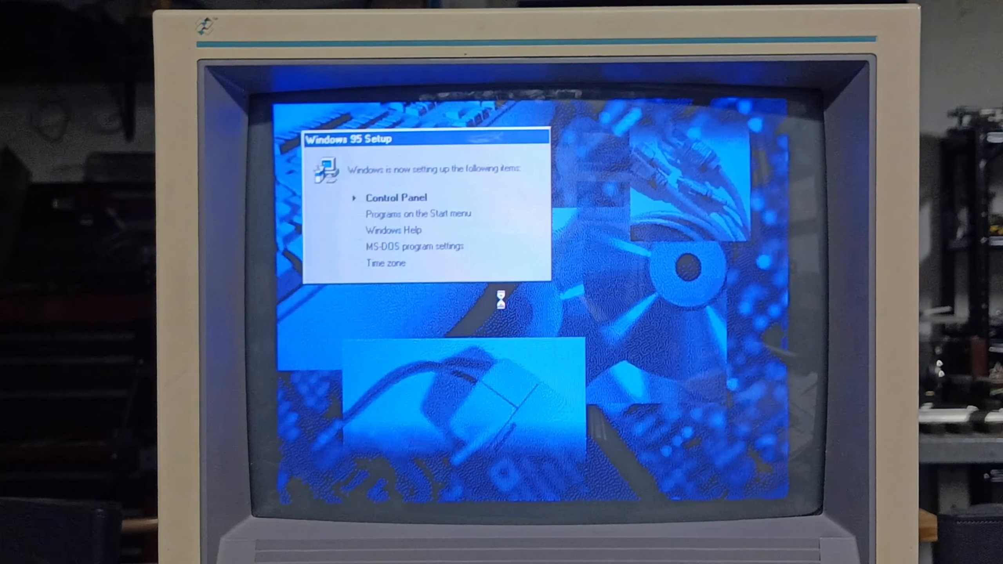
pyautogui.moveTo(481, 231)
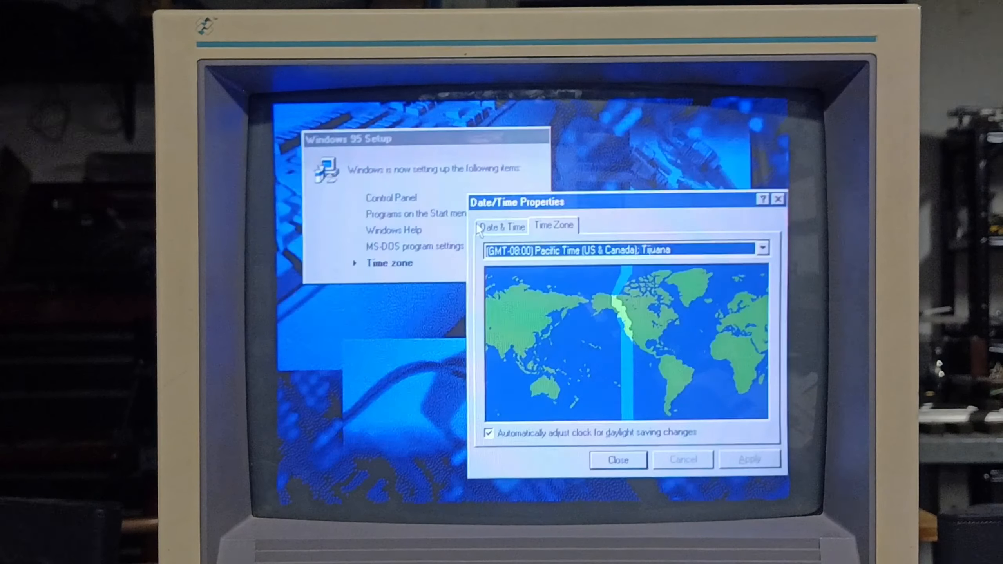
# Accept Eastern Time (US & Canada) as the time zone in Date/Time Properties.
pyautogui.click(760, 248)
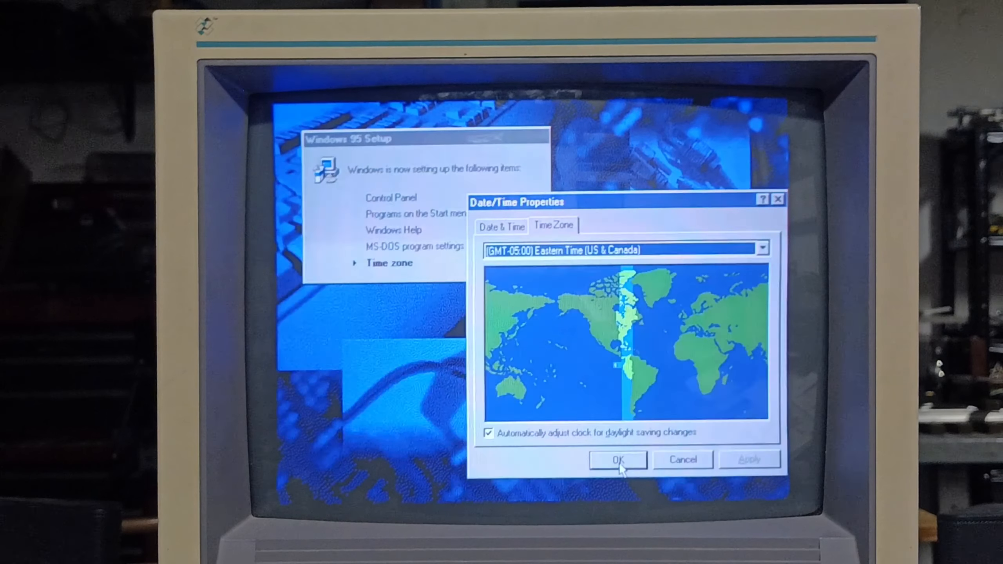
pyautogui.click(615, 460)
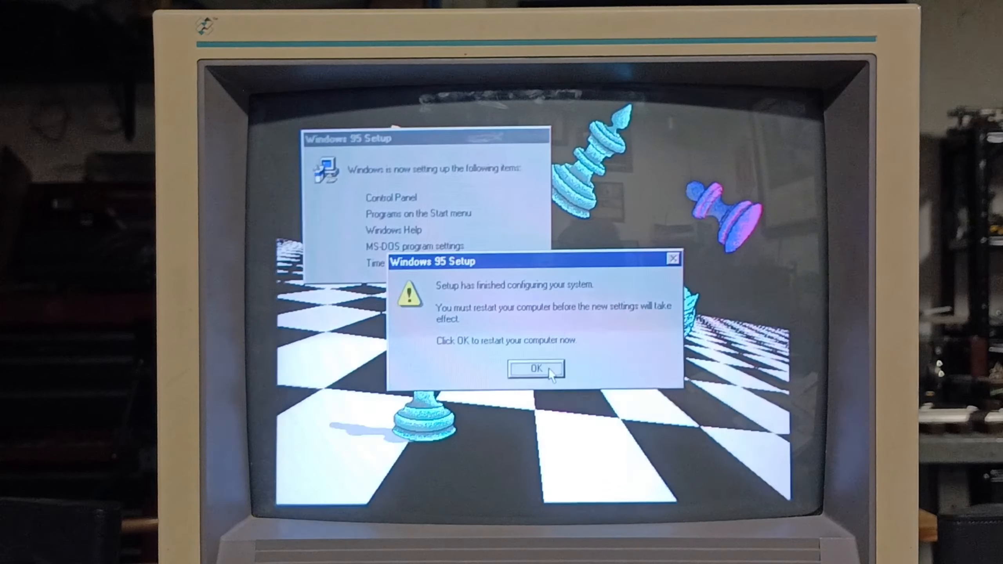
# Restart to finish setup, then dismiss the Welcome to Windows 95 screen.
pyautogui.click(534, 369)
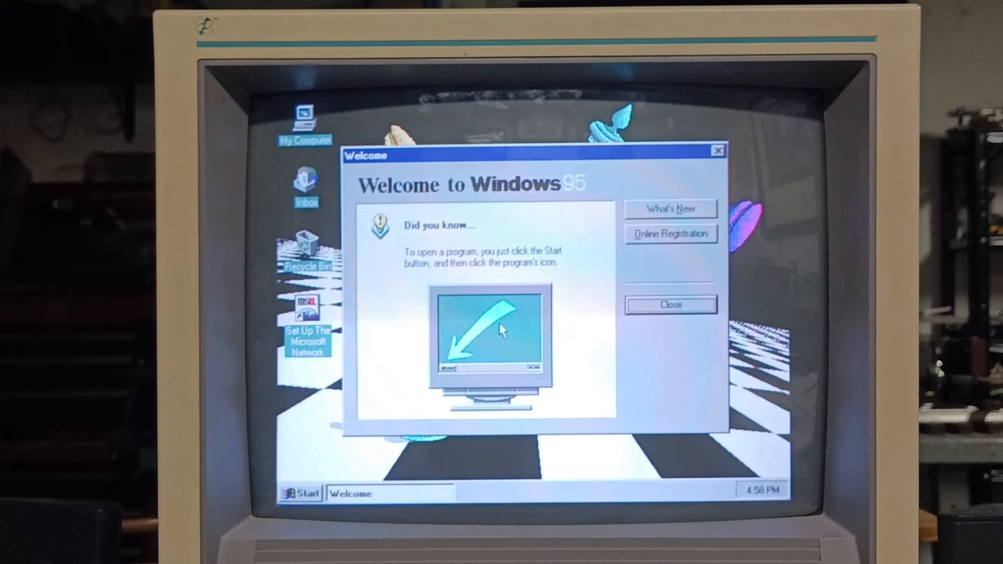
pyautogui.click(670, 305)
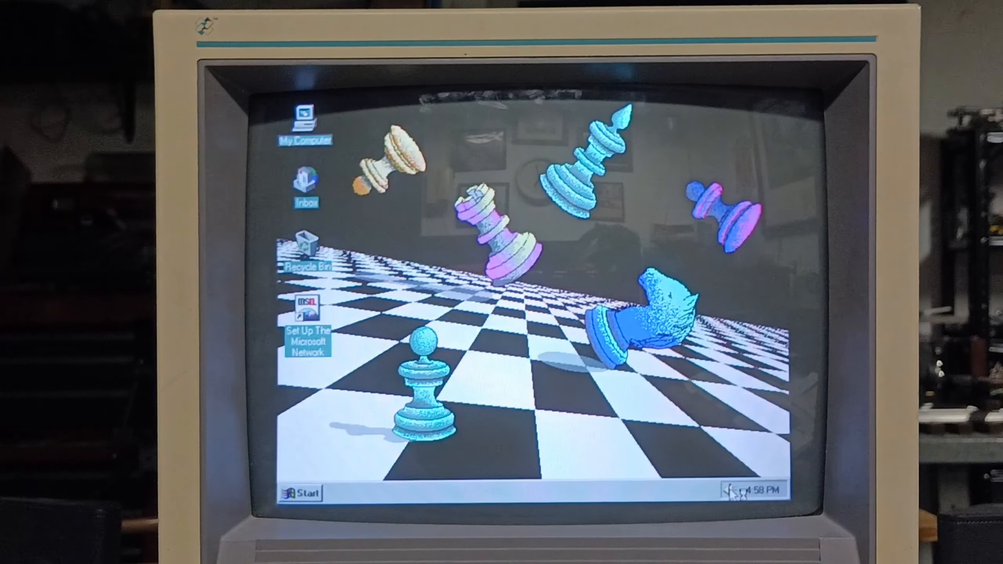
pyautogui.click(735, 490)
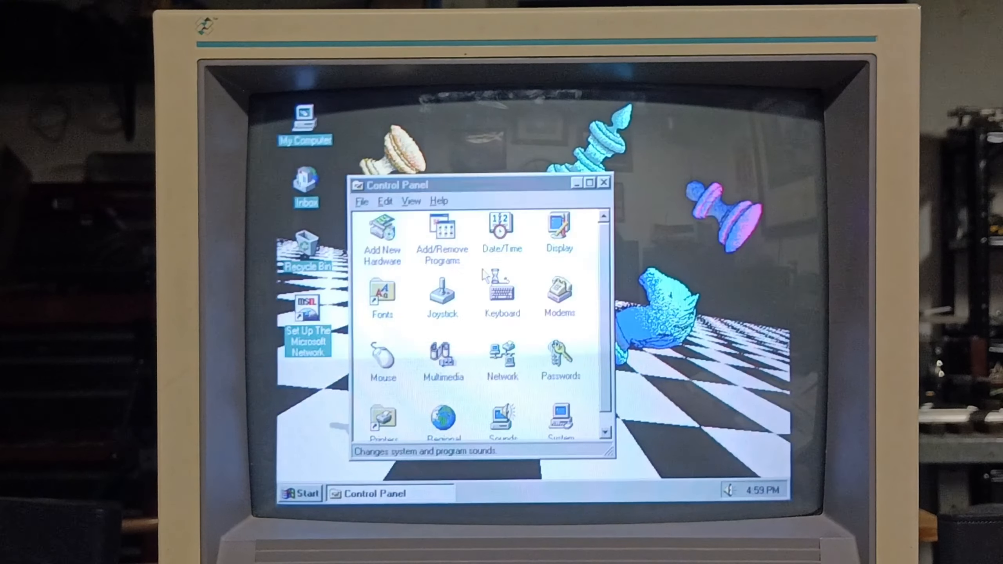
pyautogui.doubleClick(502, 416)
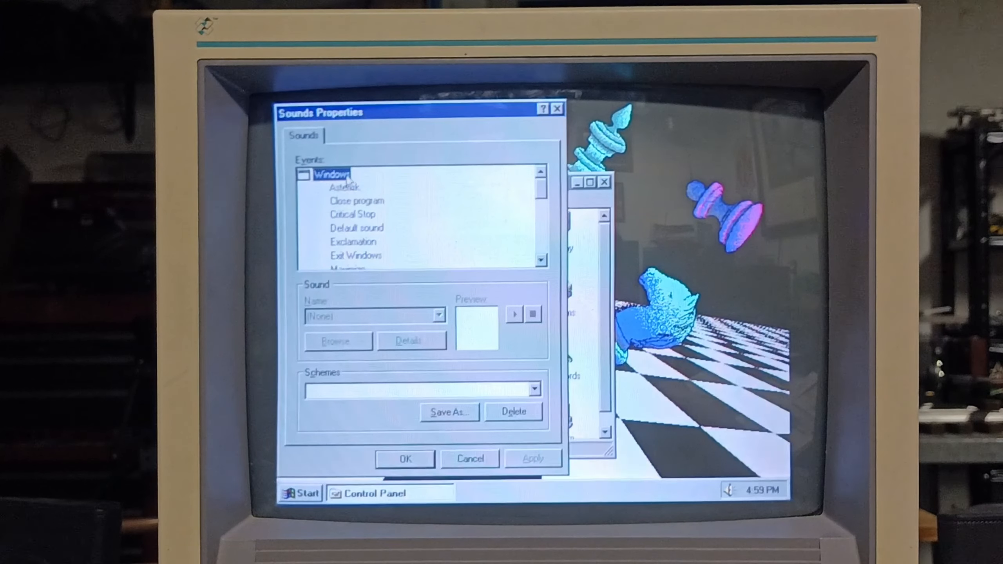
pyautogui.click(346, 188)
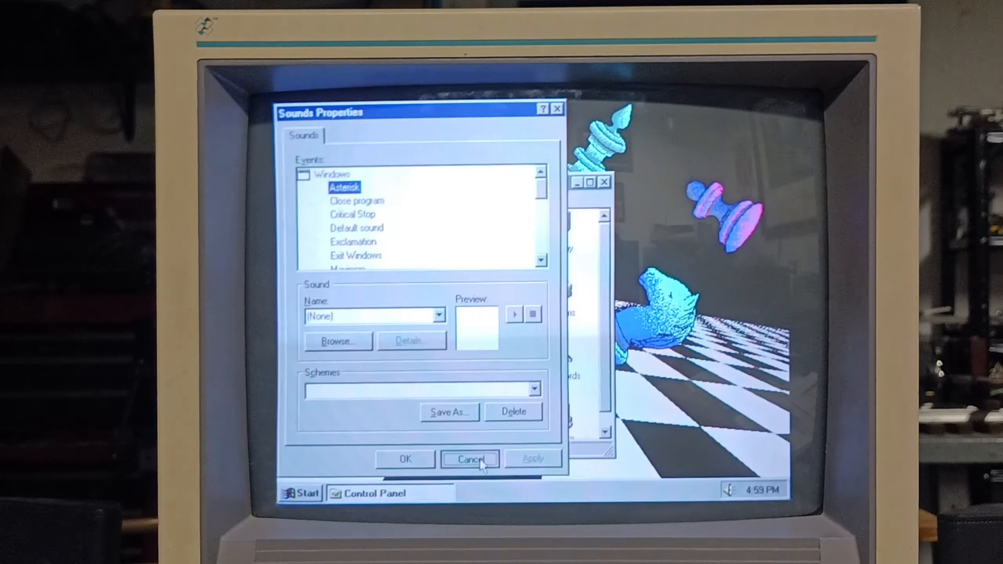
pyautogui.click(470, 459)
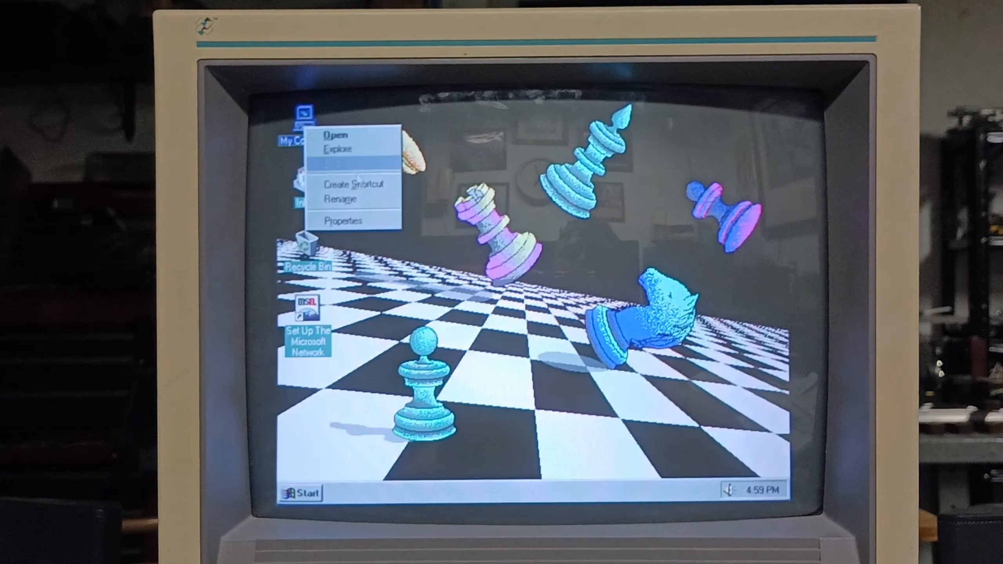
pyautogui.click(344, 220)
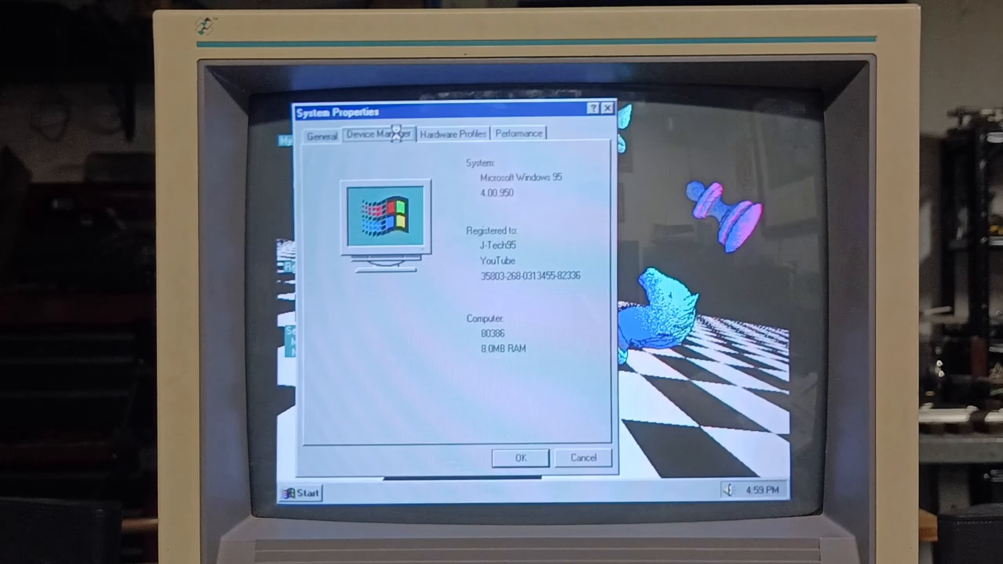
# Inspect the Sound Blaster 16 in Device Manager, including its driver and resource settings.
pyautogui.click(378, 134)
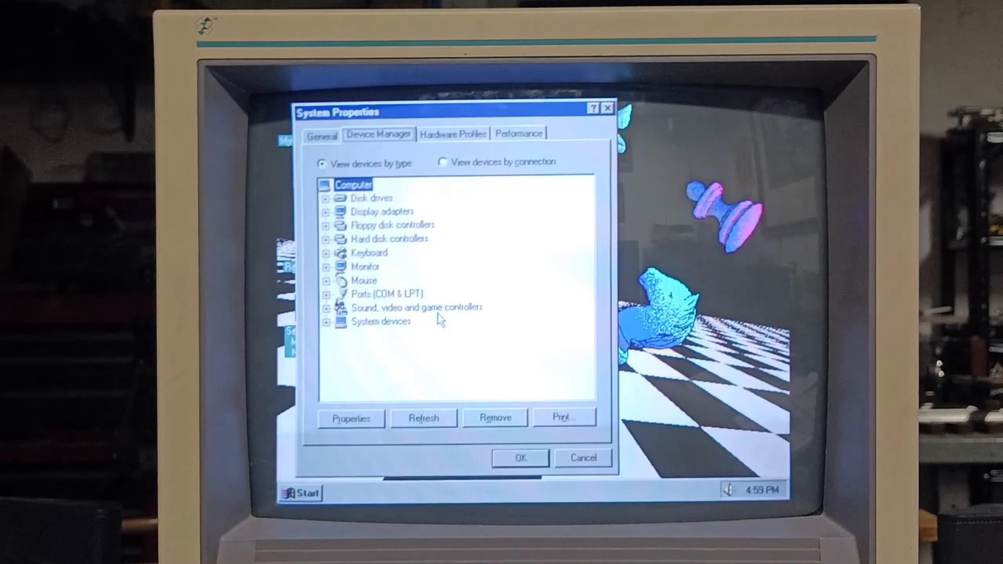
pyautogui.click(327, 307)
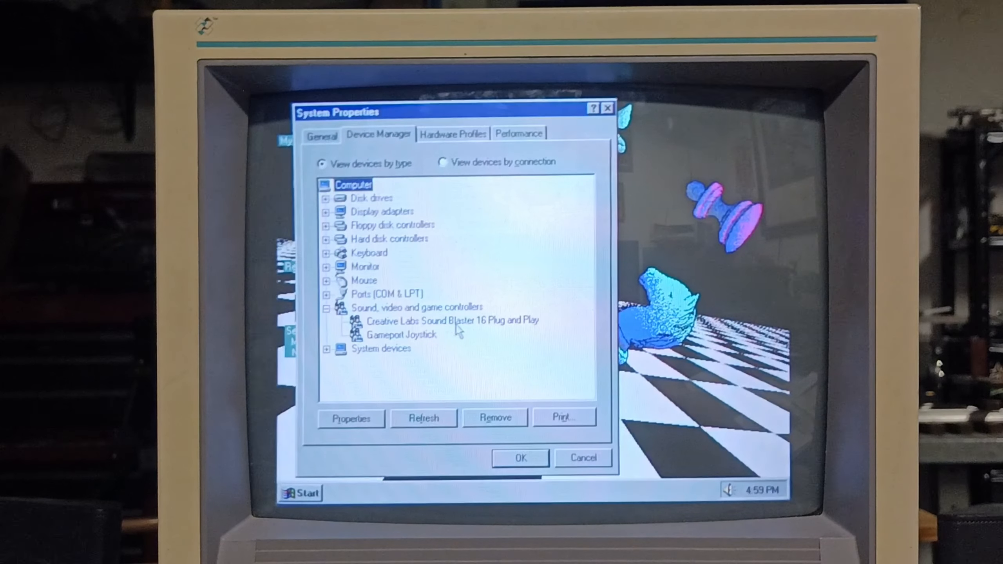
pyautogui.click(451, 321)
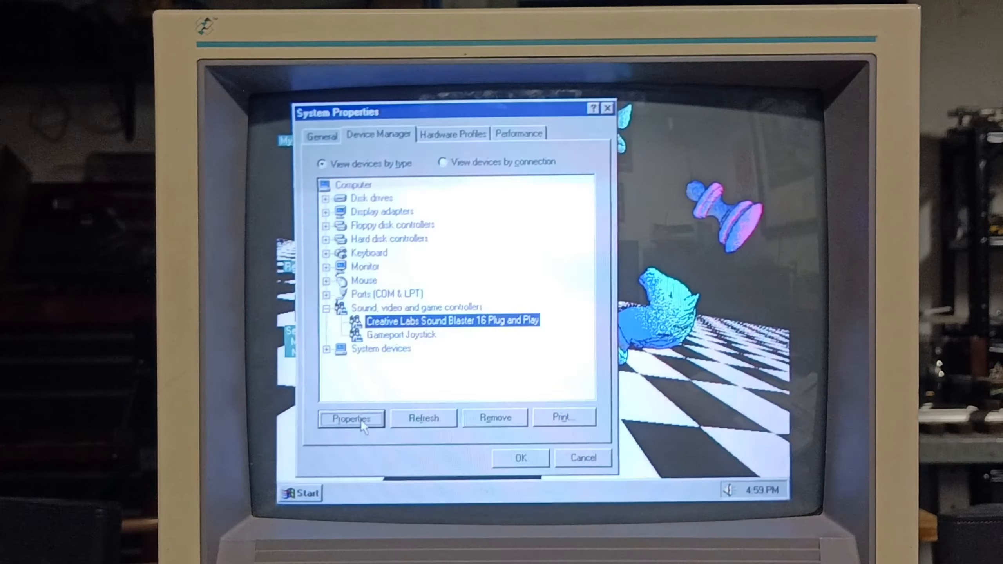
pyautogui.click(350, 419)
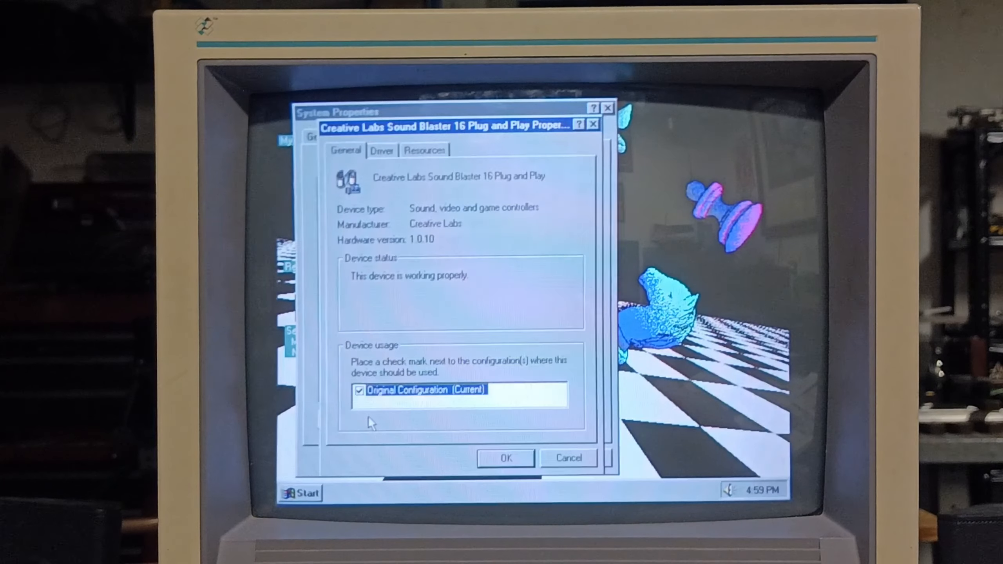
pyautogui.click(382, 149)
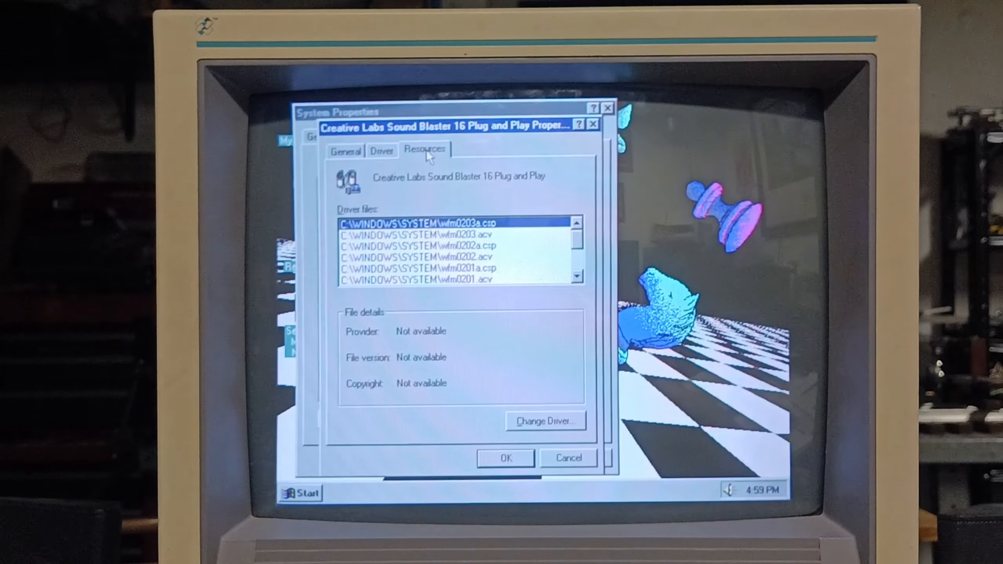
pyautogui.click(424, 149)
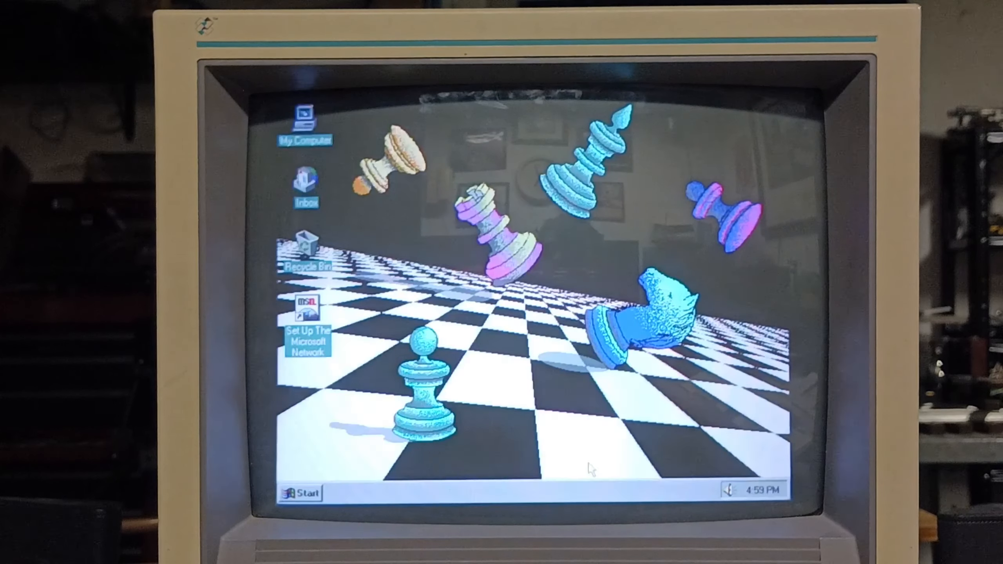
# Open Control Panel from the Start menu's Settings.
pyautogui.click(299, 493)
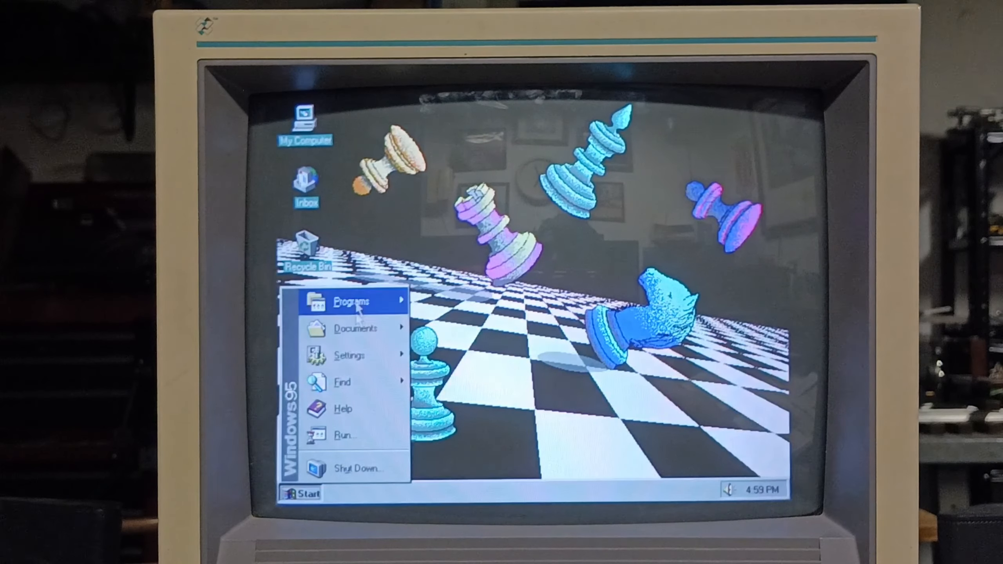
pyautogui.click(351, 355)
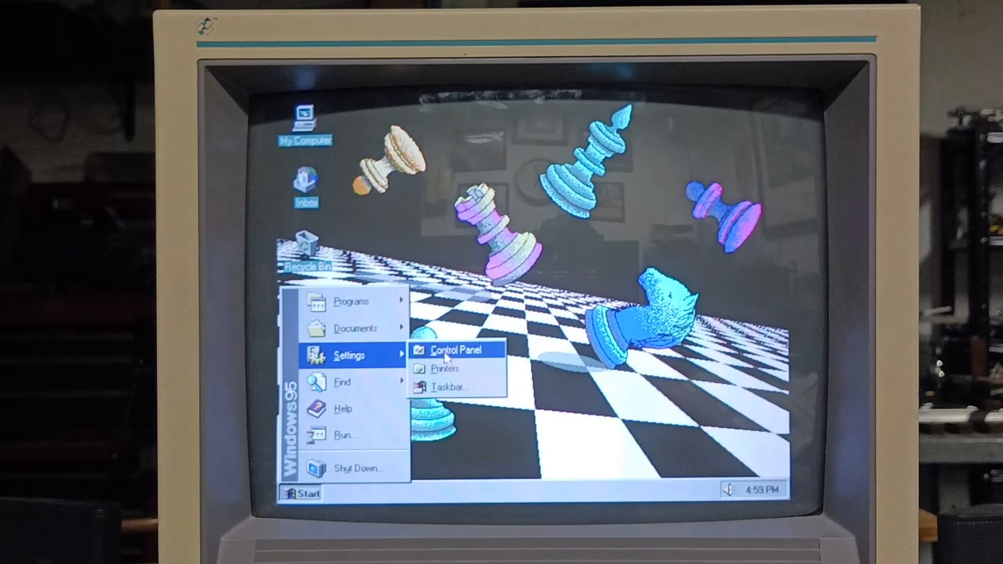
pyautogui.click(455, 350)
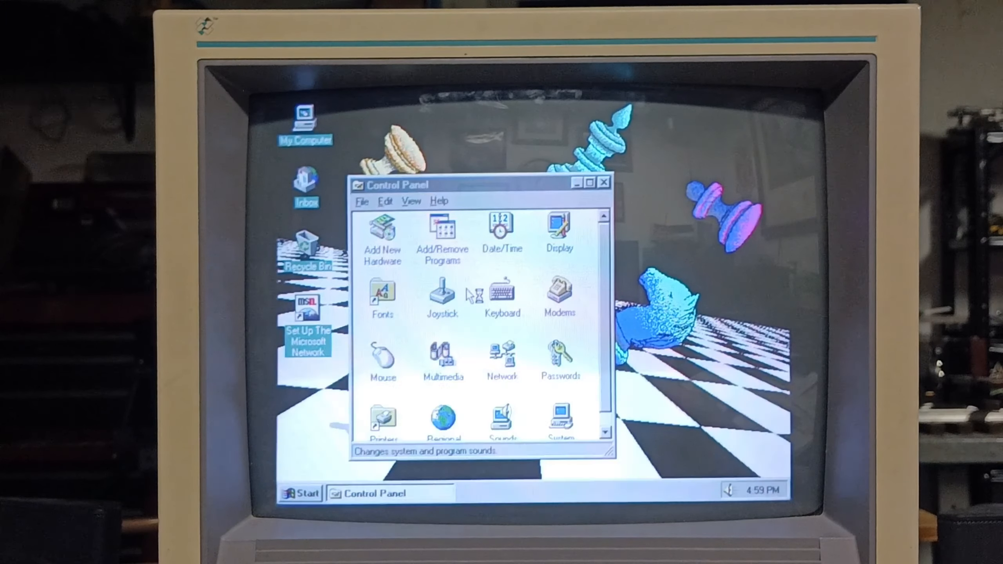
# In Sounds, apply the Windows Default scheme without saving the old one, selecting Start Windows.
pyautogui.doubleClick(502, 415)
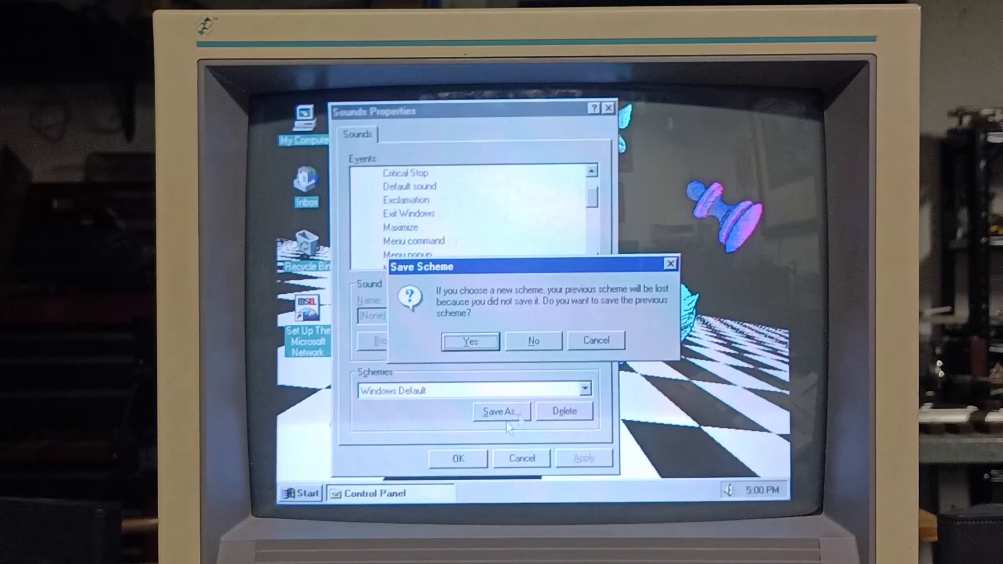
pyautogui.click(532, 340)
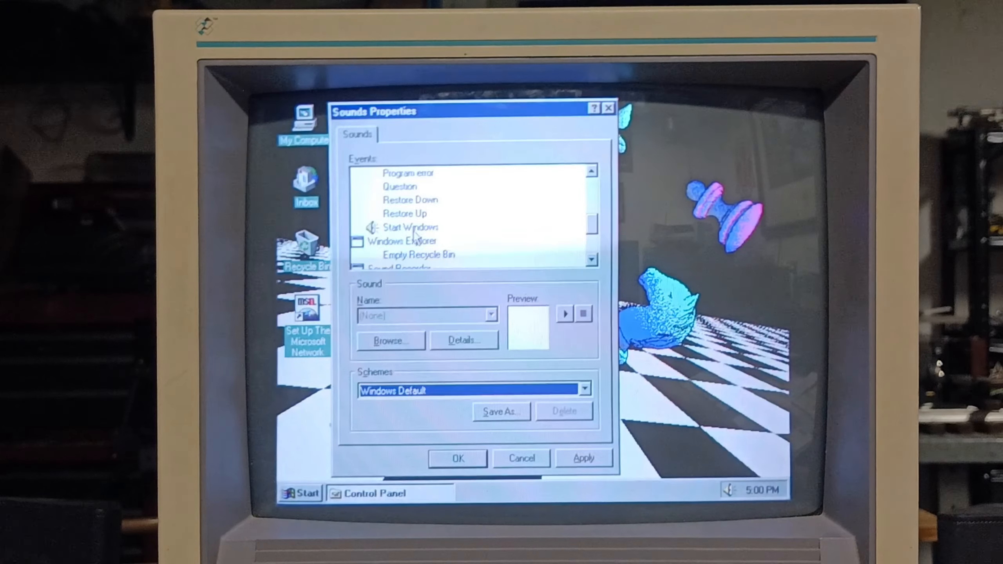
pyautogui.click(411, 227)
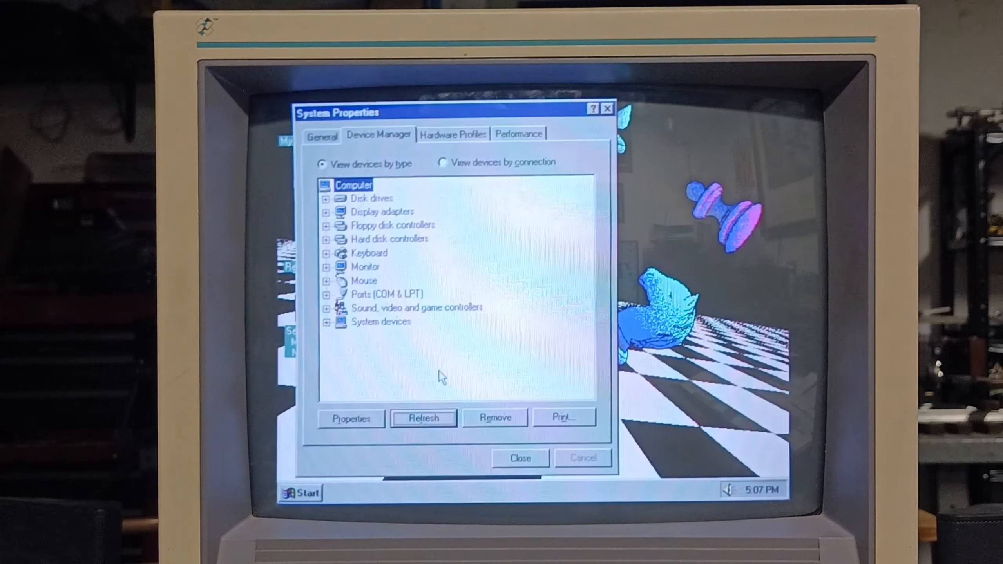
# Select Sound Blaster 16 under Sound controllers, then close System Properties.
pyautogui.click(327, 308)
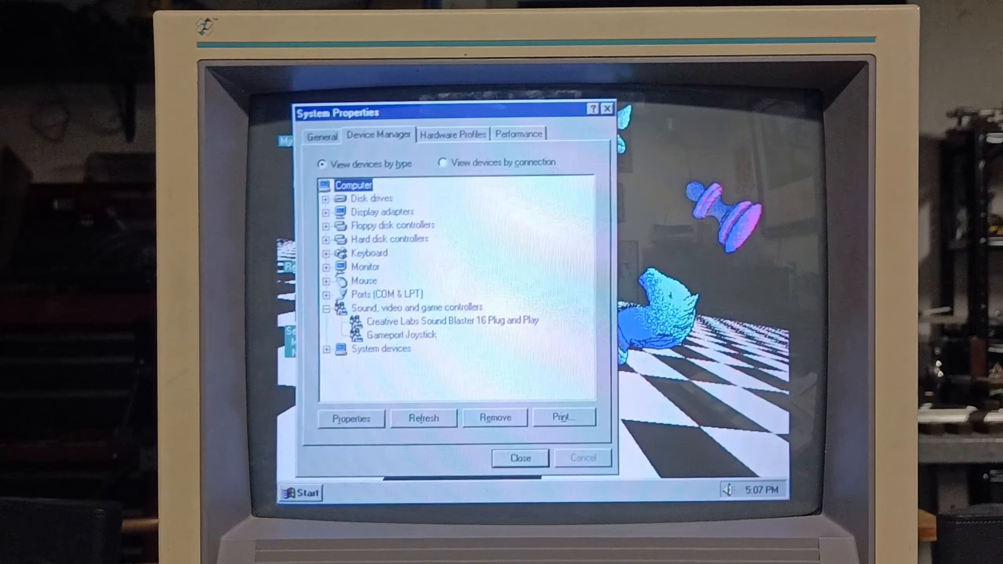
pyautogui.click(451, 320)
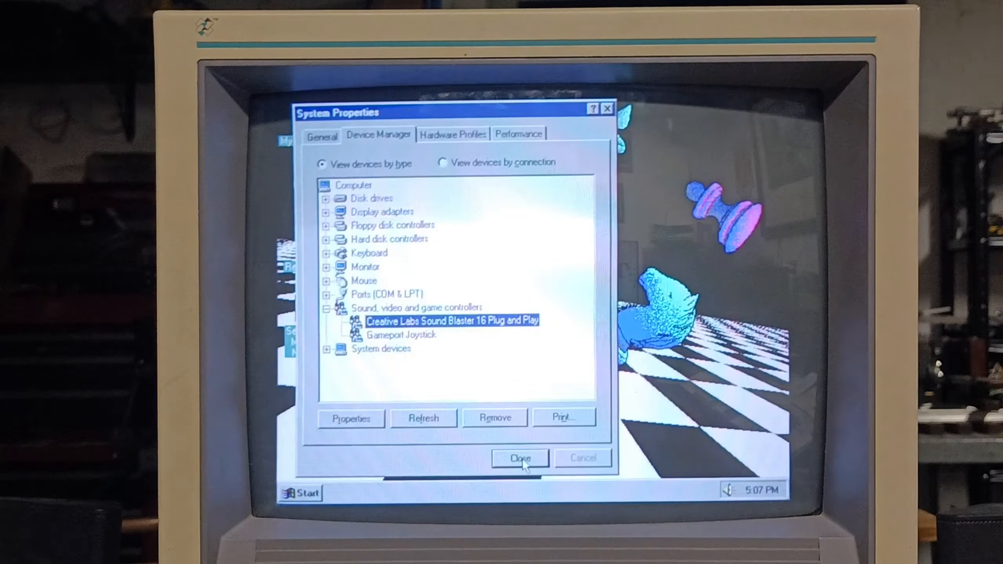
pyautogui.click(520, 458)
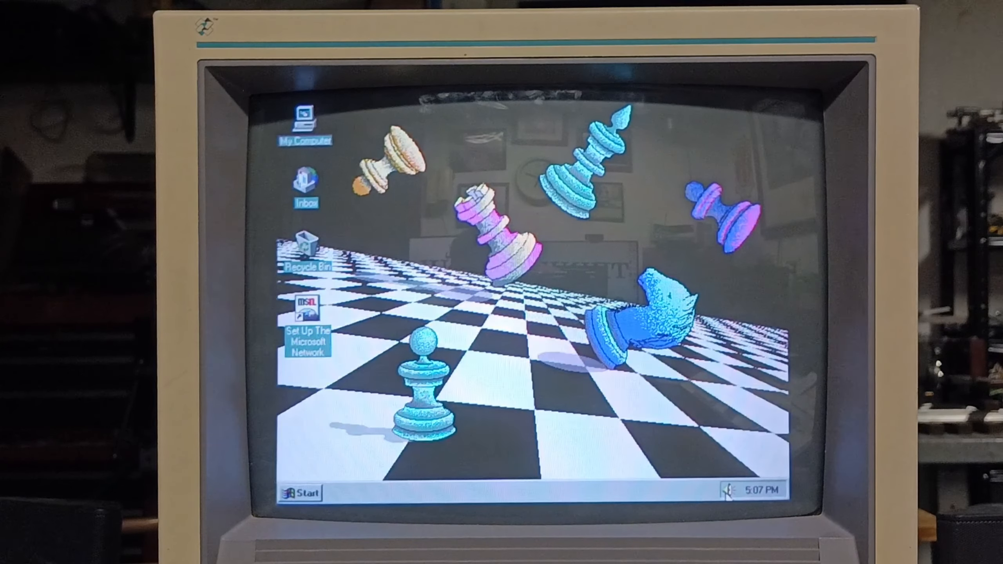
pyautogui.click(726, 490)
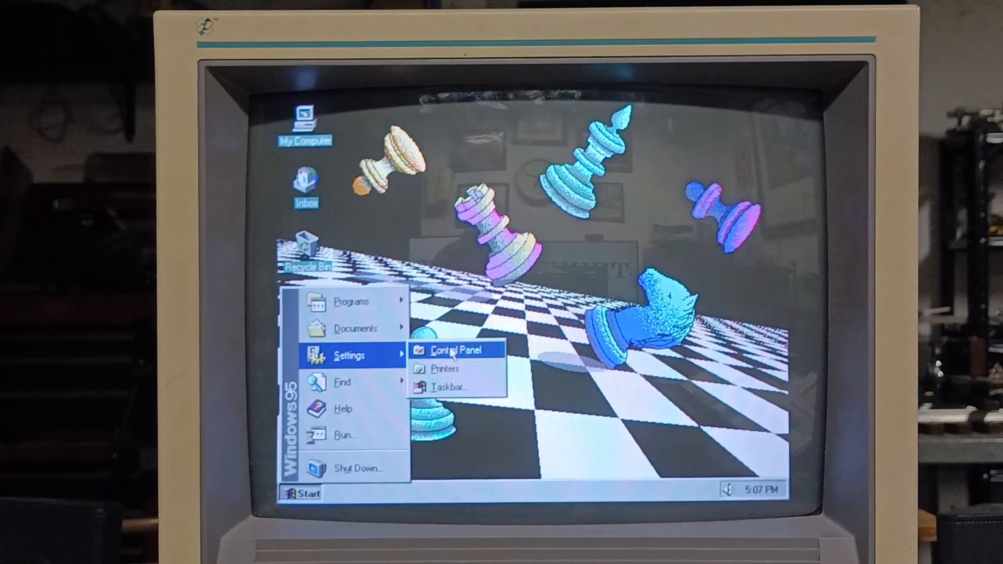
# Open Sounds from Control Panel and assign Tada to Exit Windows.
pyautogui.click(456, 350)
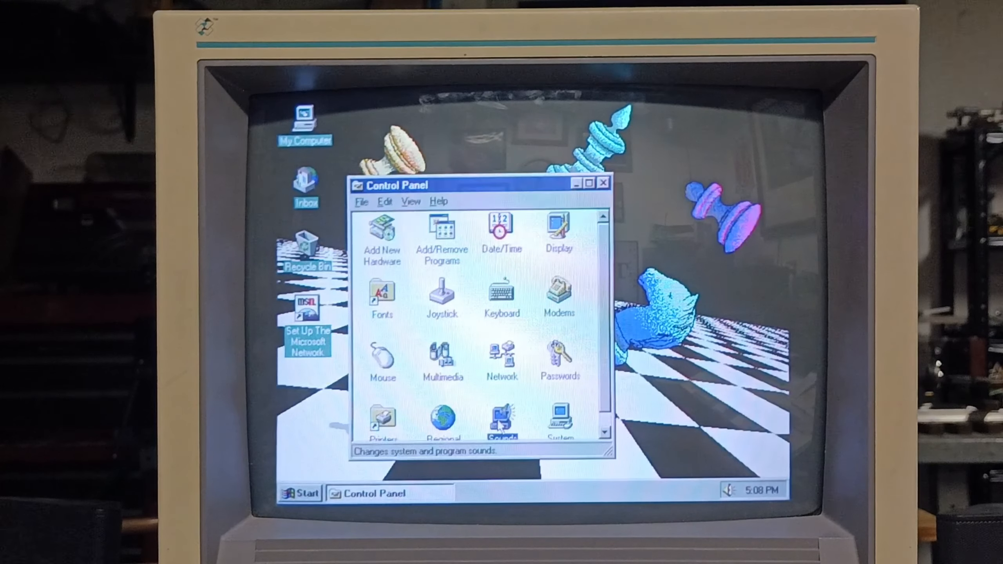
pyautogui.doubleClick(502, 419)
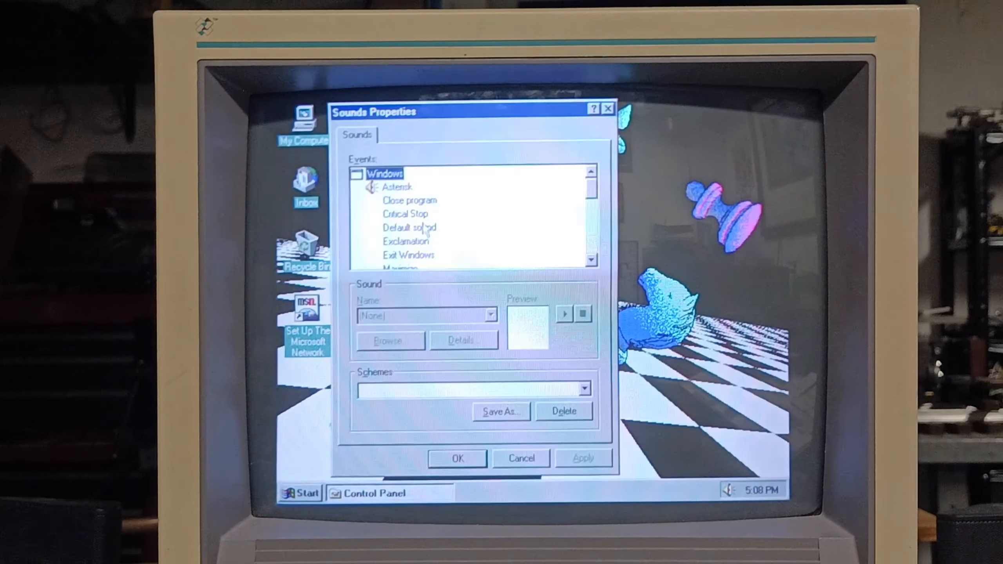
pyautogui.click(398, 187)
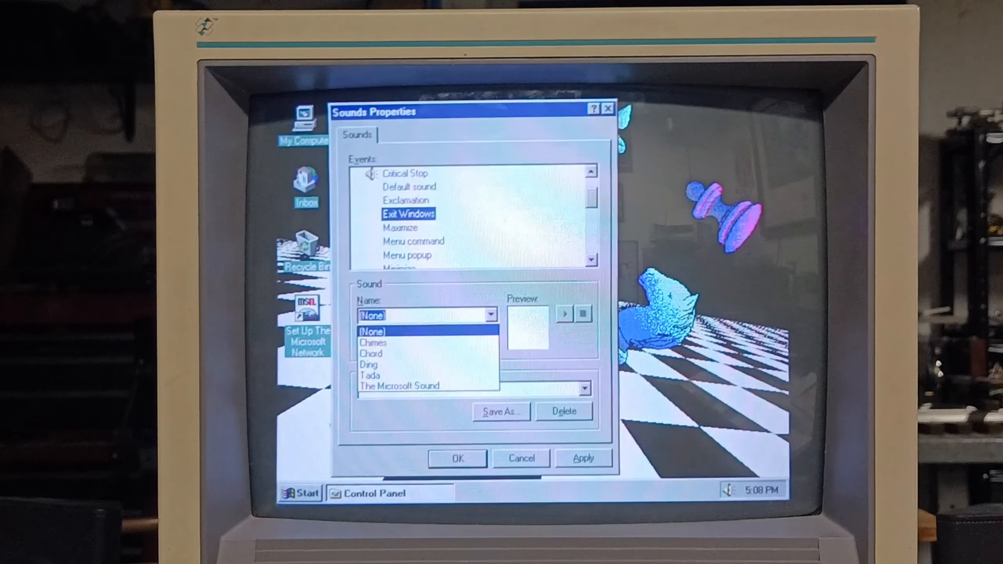
pyautogui.click(370, 375)
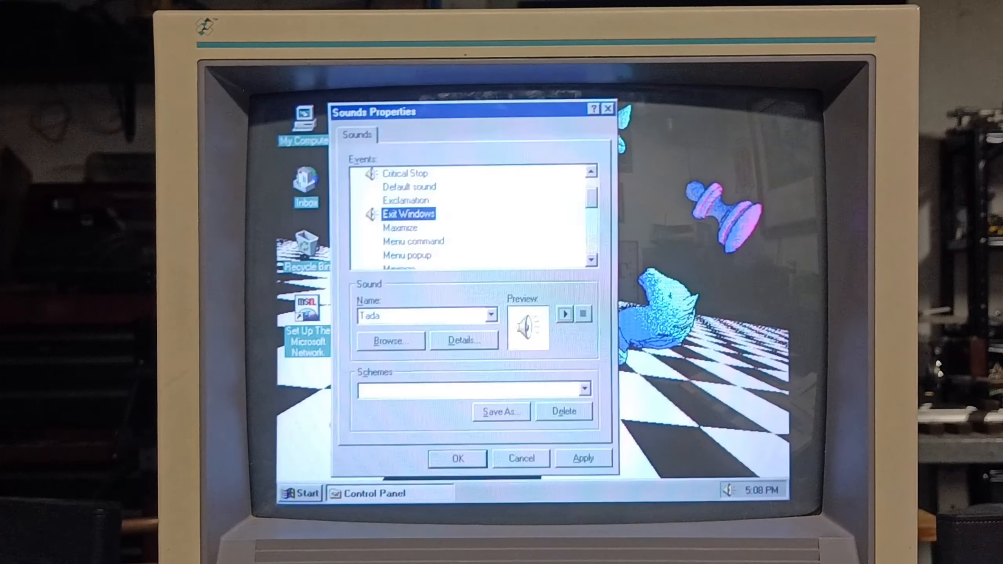
# Assign Chord to Exclamation, Ding to Question, and Chord to Program error.
pyautogui.click(405, 200)
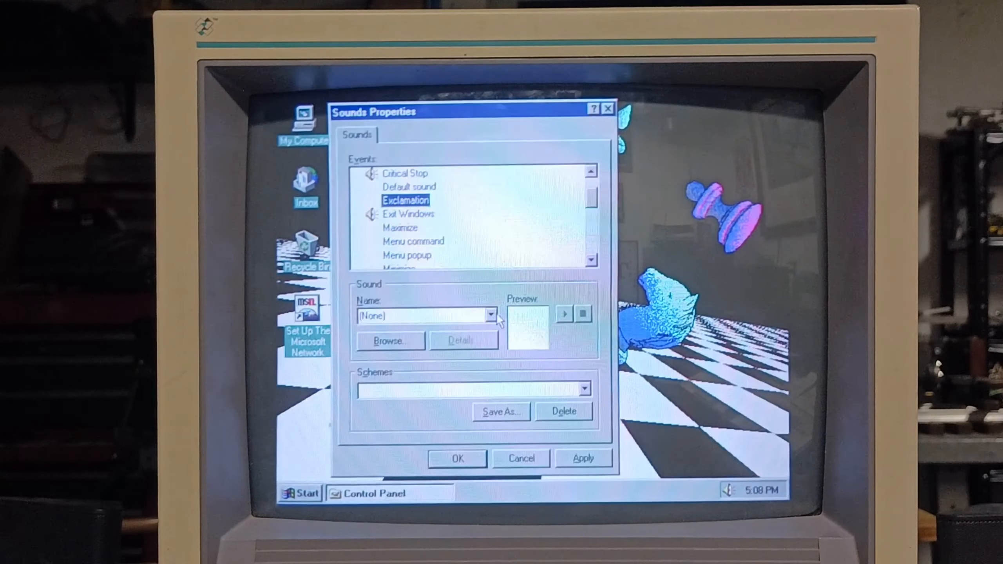
pyautogui.click(491, 315)
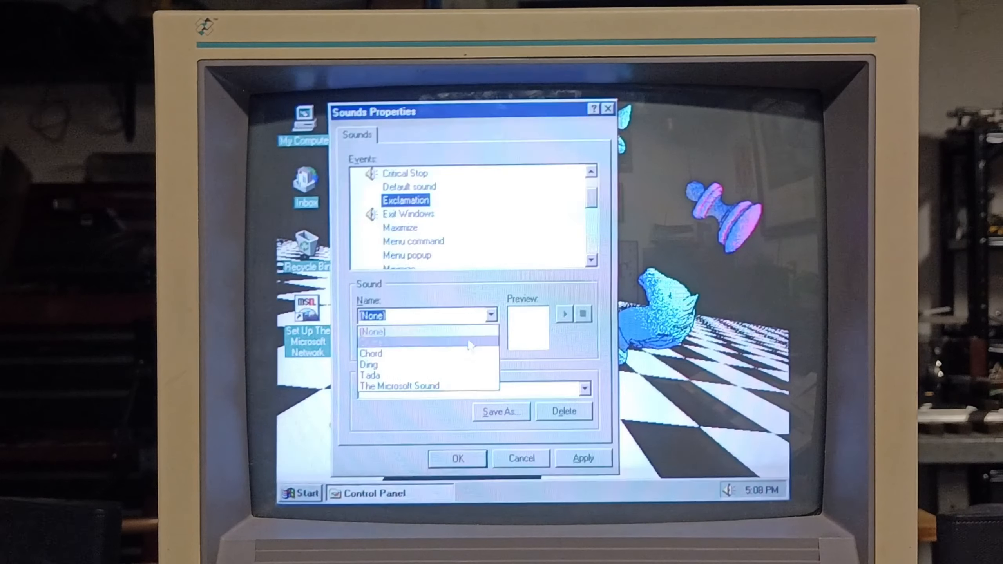
pyautogui.click(370, 353)
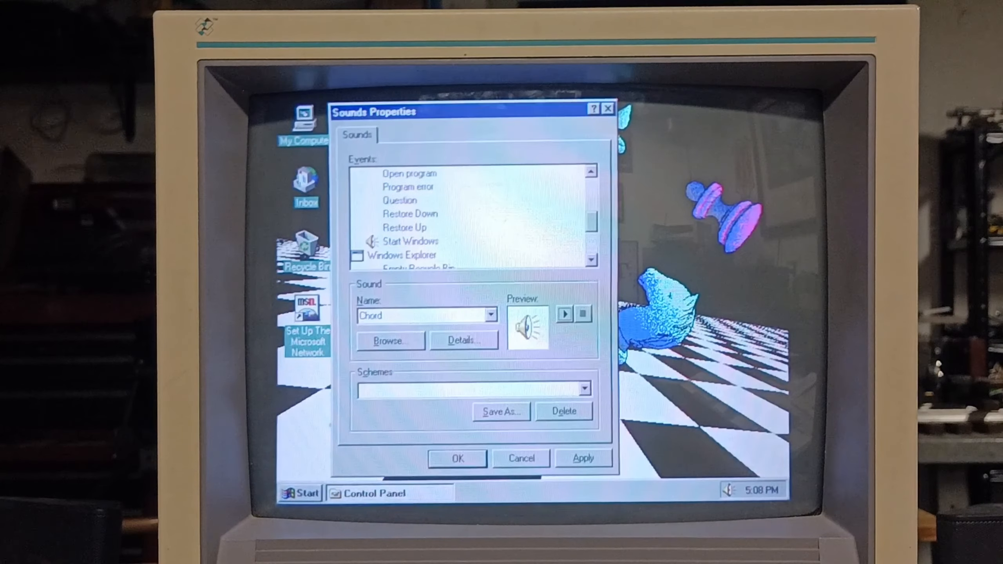
pyautogui.click(410, 241)
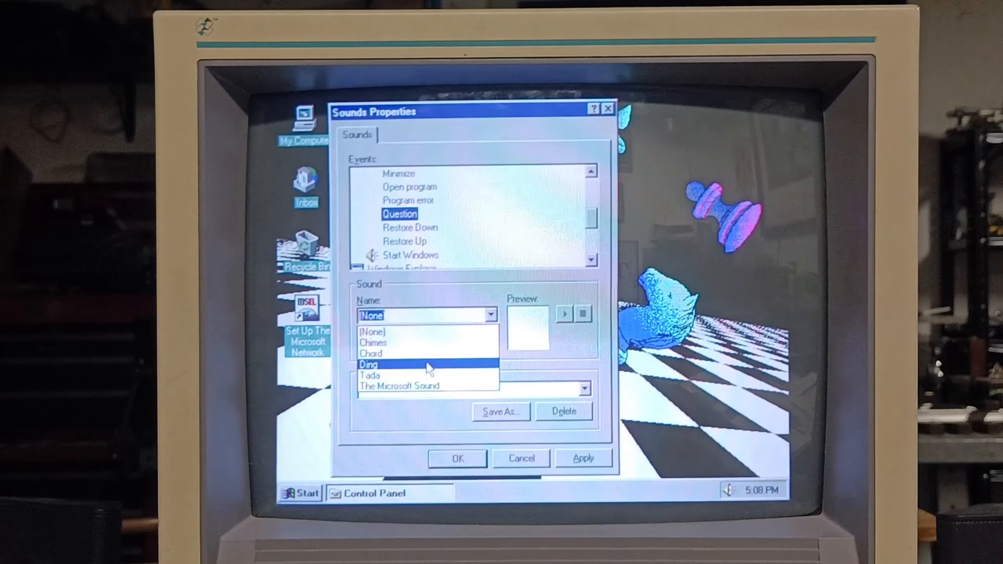
pyautogui.click(409, 200)
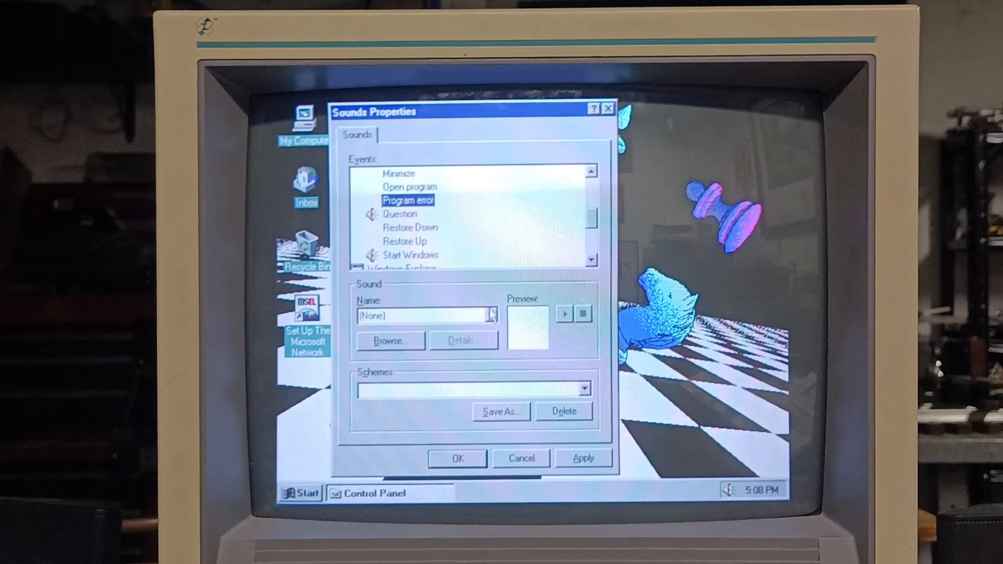
pyautogui.click(490, 315)
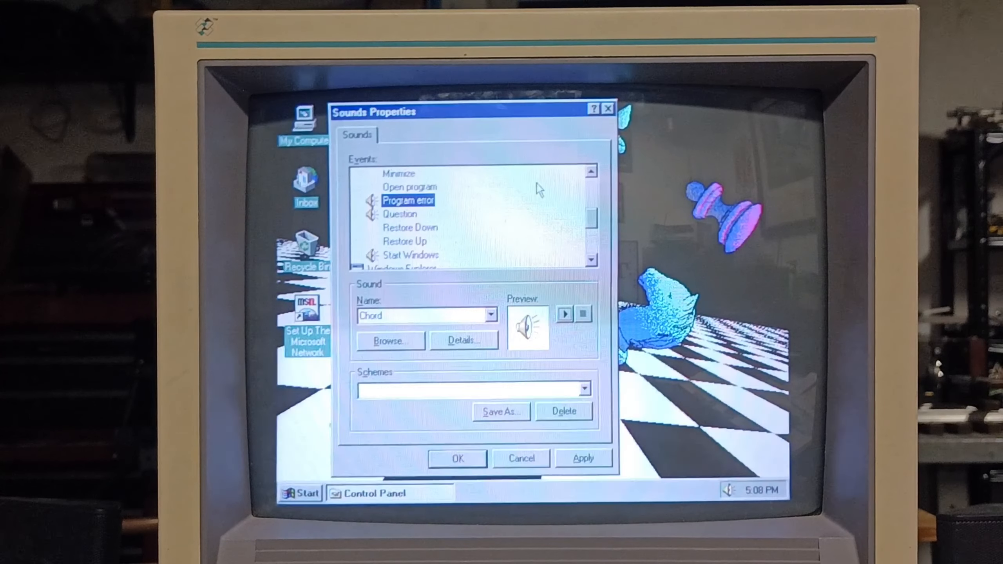
pyautogui.scroll(3)
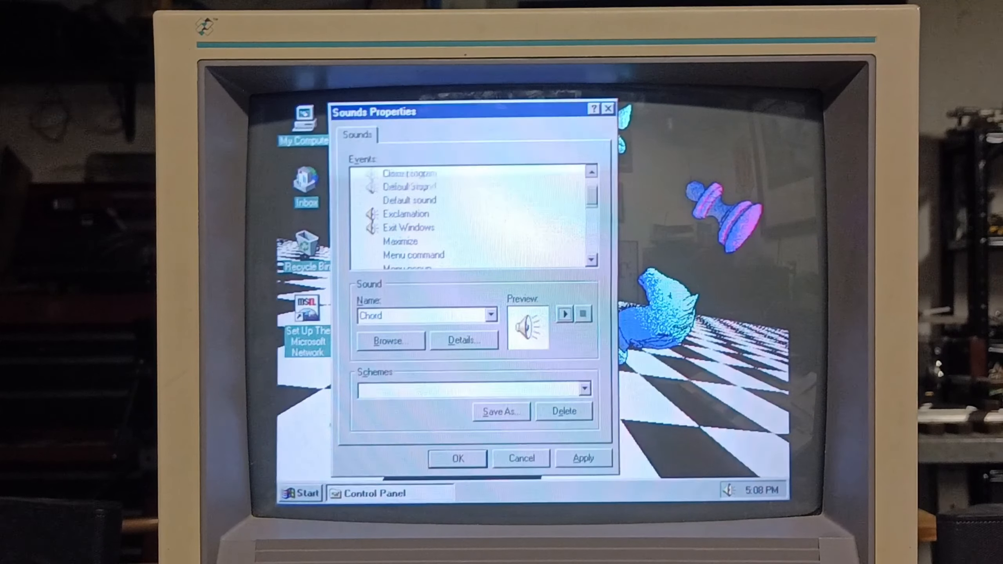
# Save the event sounds as the 'Windows 95' scheme and close Sounds Properties.
pyautogui.click(500, 411)
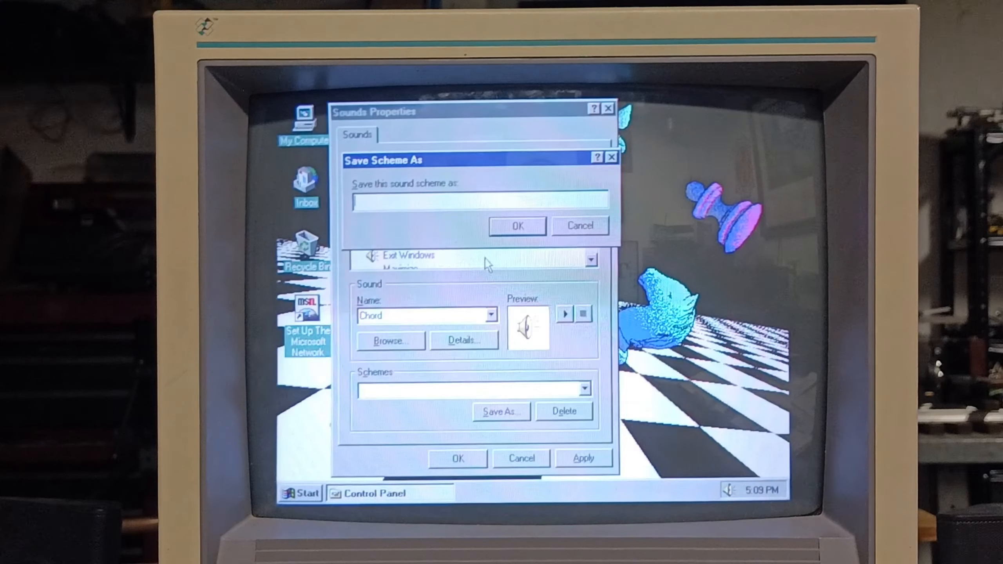
pyautogui.write('w')
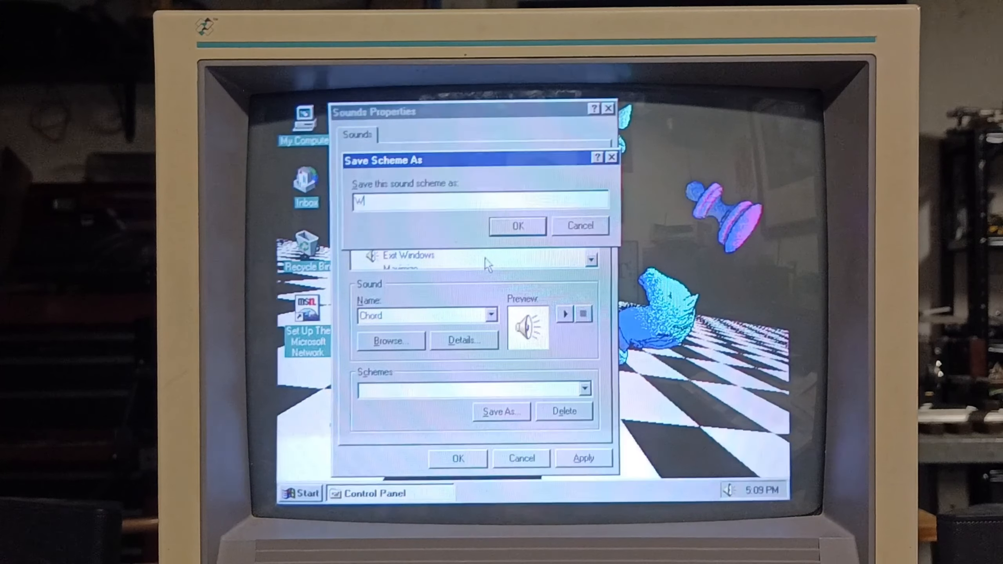
pyautogui.write('indows')
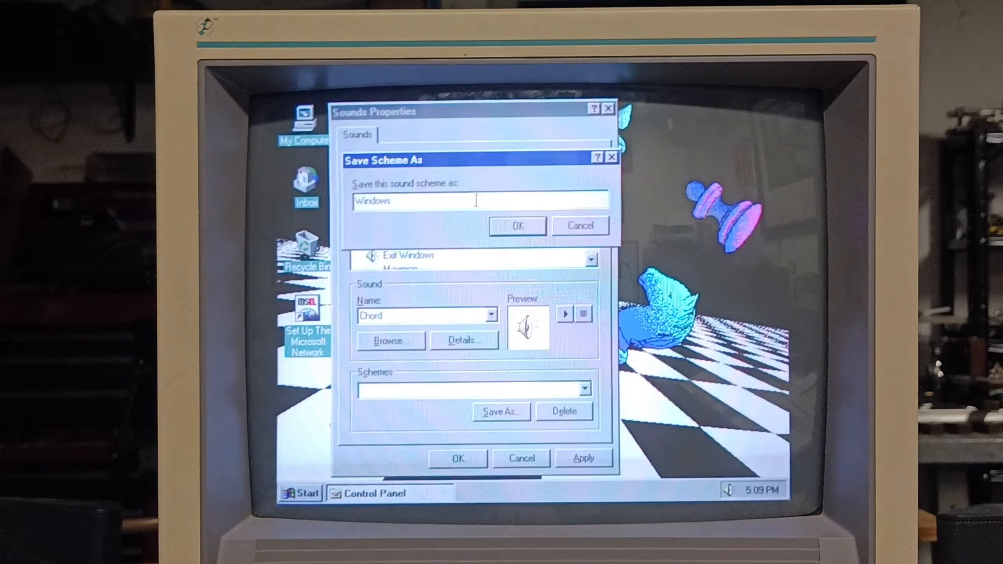
pyautogui.click(517, 226)
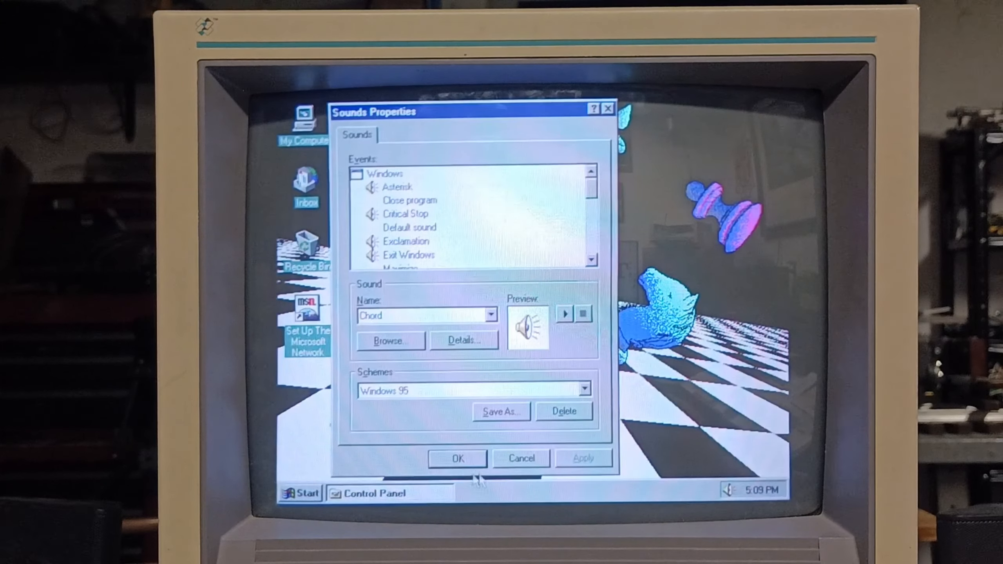
pyautogui.click(521, 458)
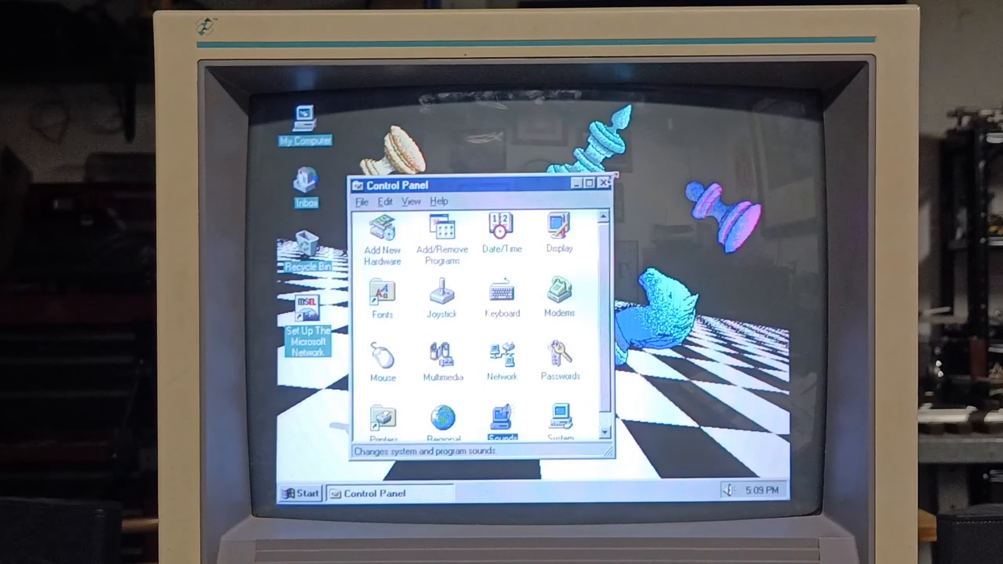
# Close Control Panel and confirm shutting down the computer.
pyautogui.click(300, 493)
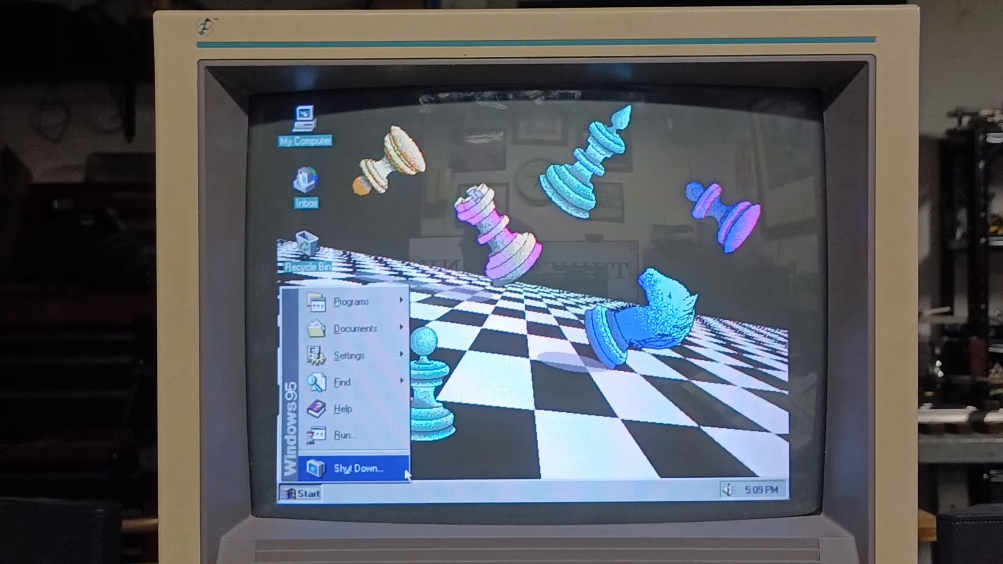
pyautogui.click(360, 468)
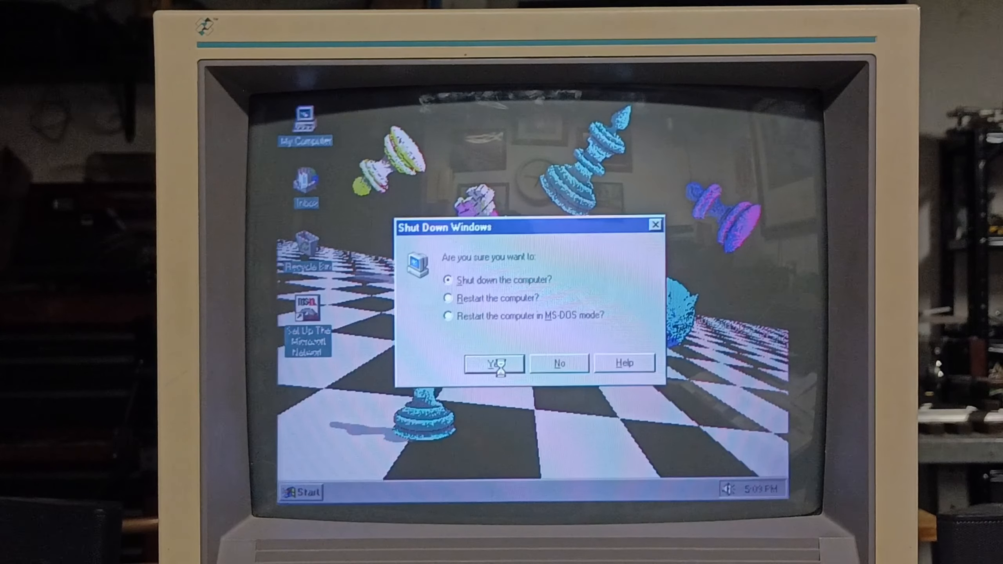
pyautogui.click(493, 363)
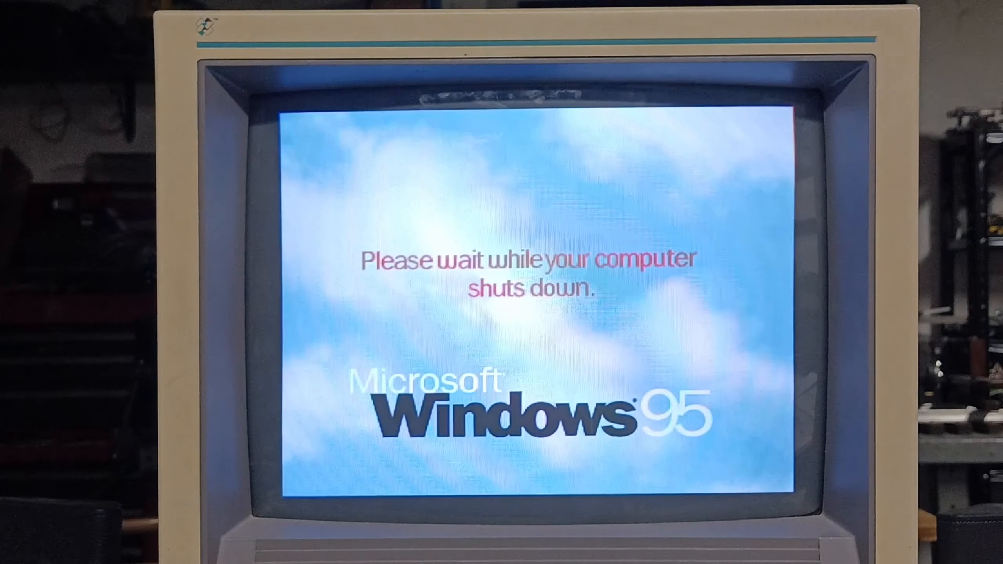